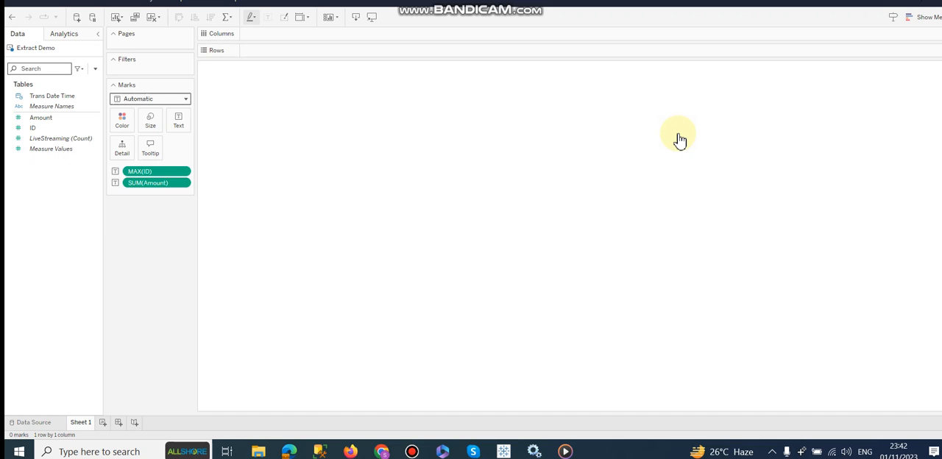
mouse_move(604, 175)
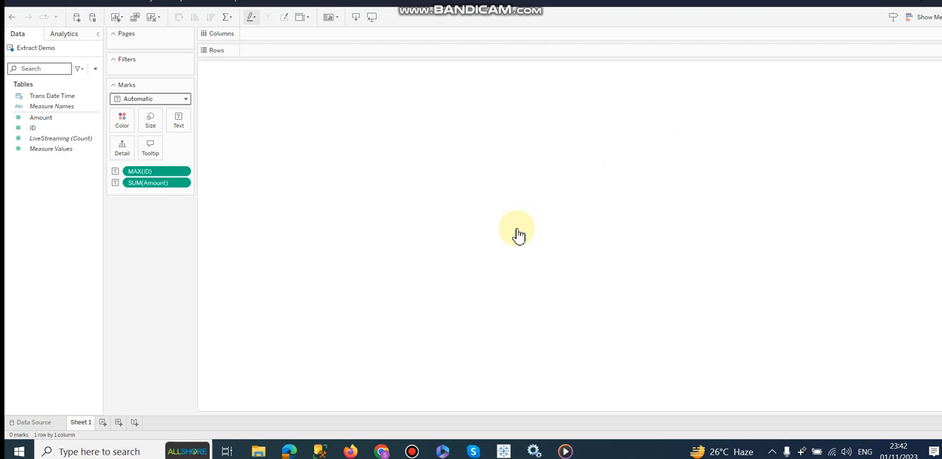
Step: Run the INSERT and SELECT * on LiveStreaming, confirming two rows with amounts 1 and 2
left_click(320, 450)
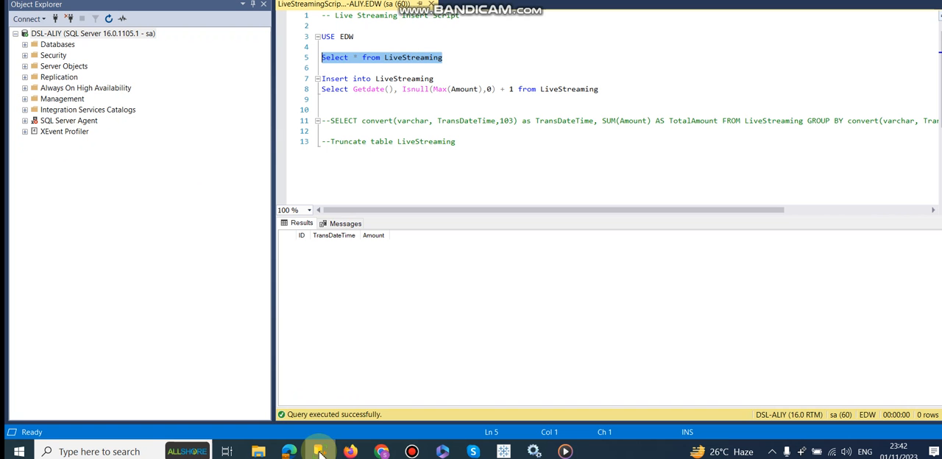
mouse_move(439, 68)
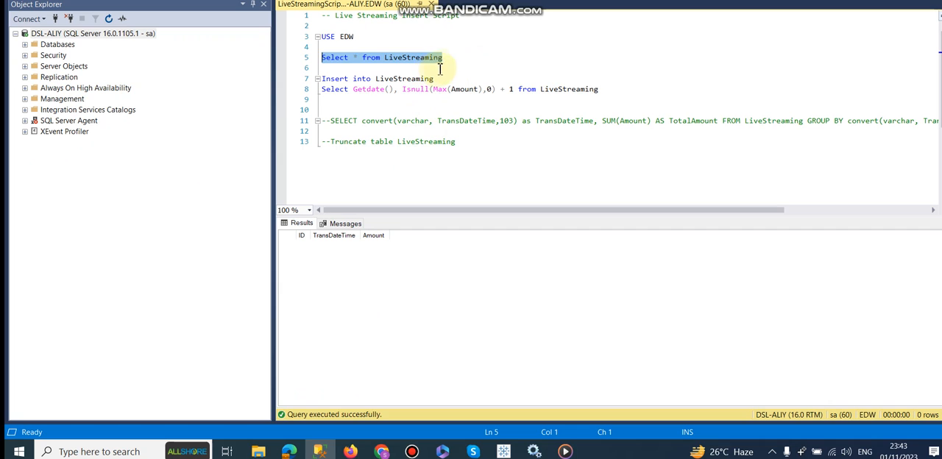
left_click(438, 69)
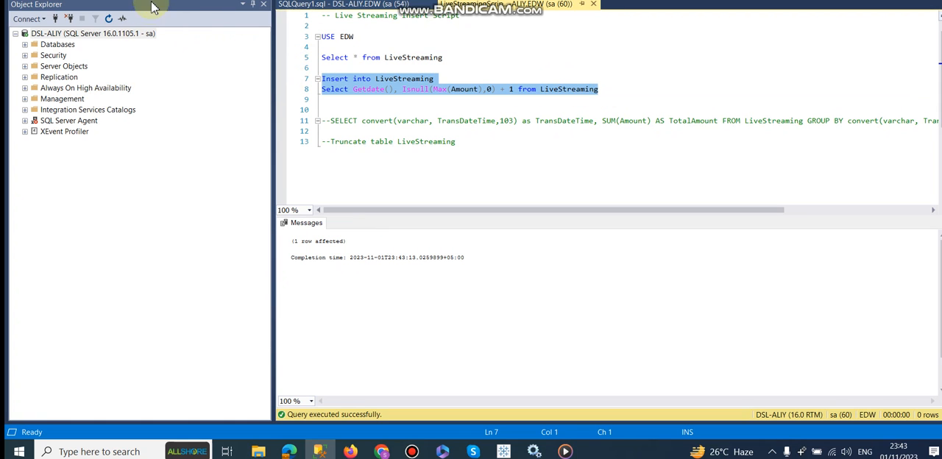
left_click(442, 57)
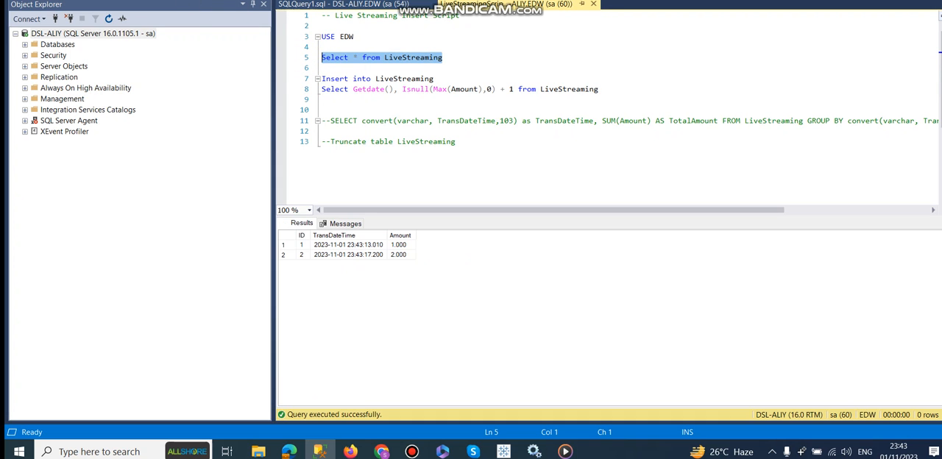
left_click(302, 244)
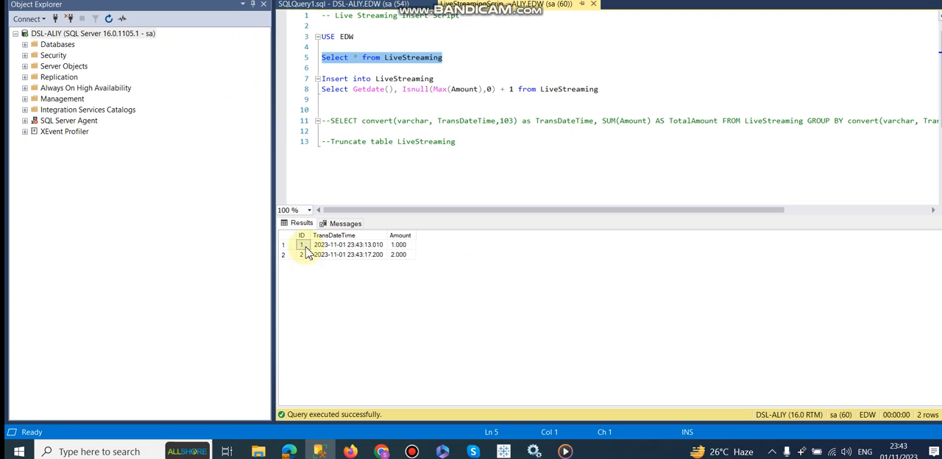
left_click(301, 253)
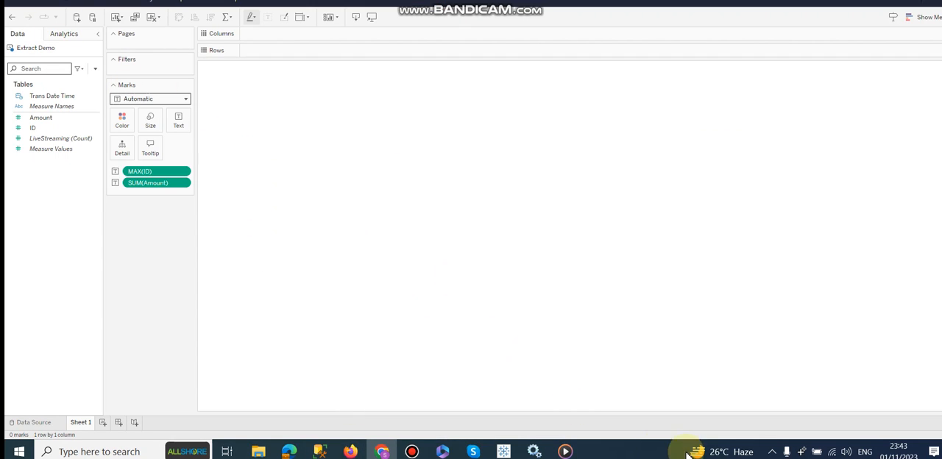
Step: From the Bridge client status window, run Refresh Now on the Extract Demo data source
left_click(801, 451)
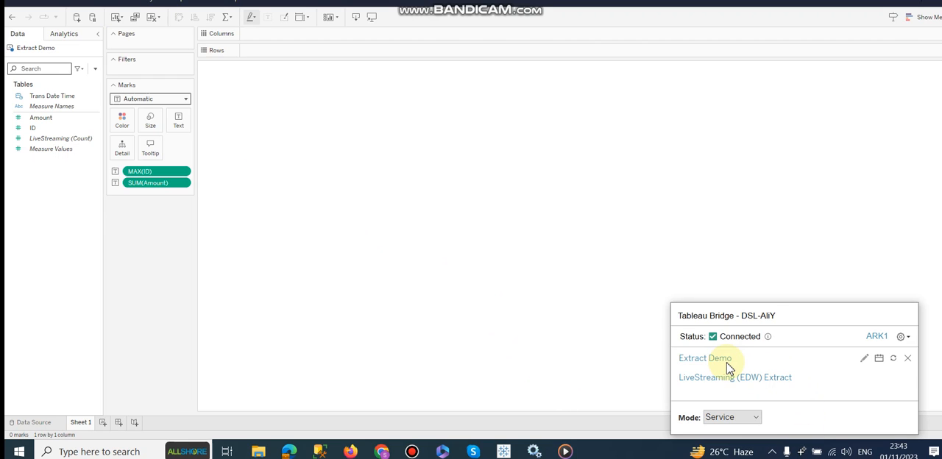
mouse_move(813, 365)
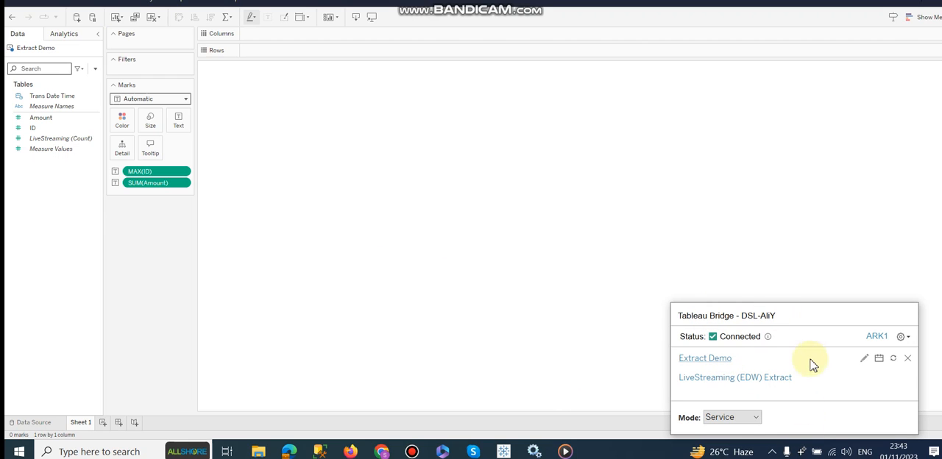
mouse_move(894, 359)
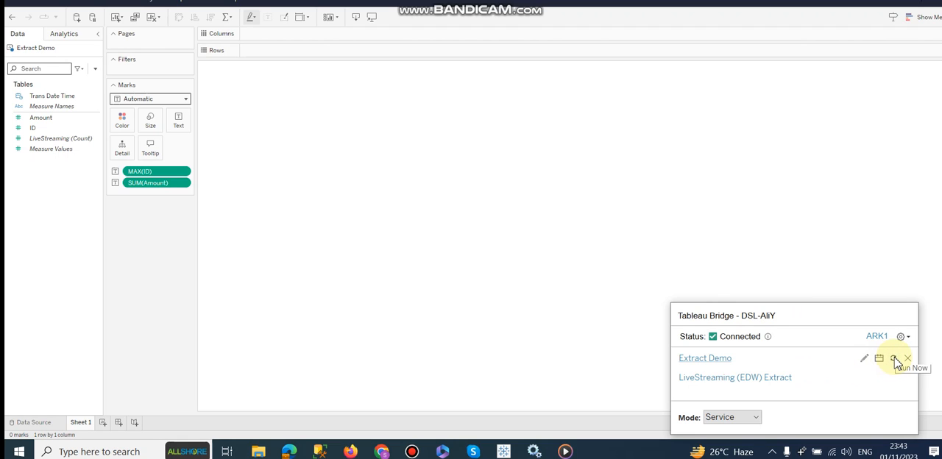
left_click(893, 359)
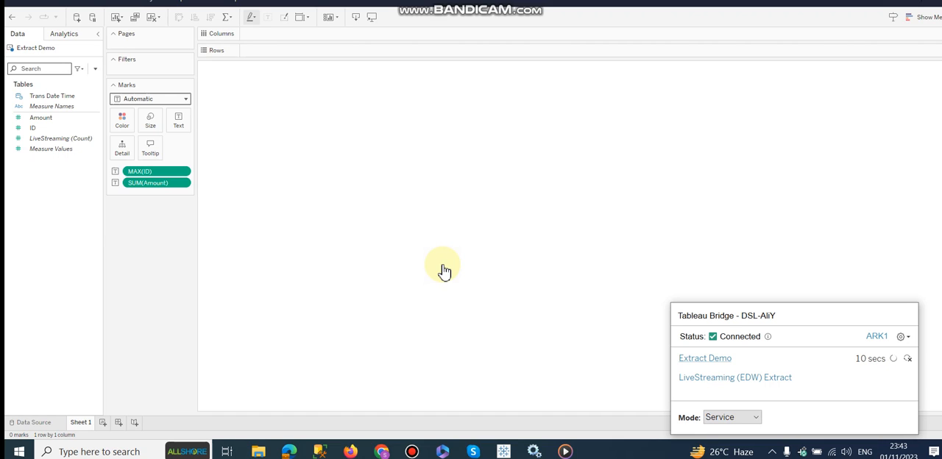
mouse_move(96, 69)
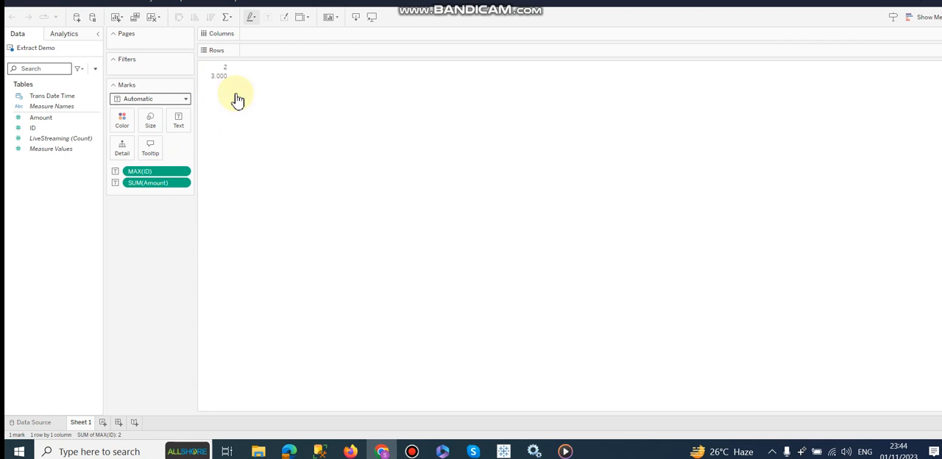
mouse_move(295, 118)
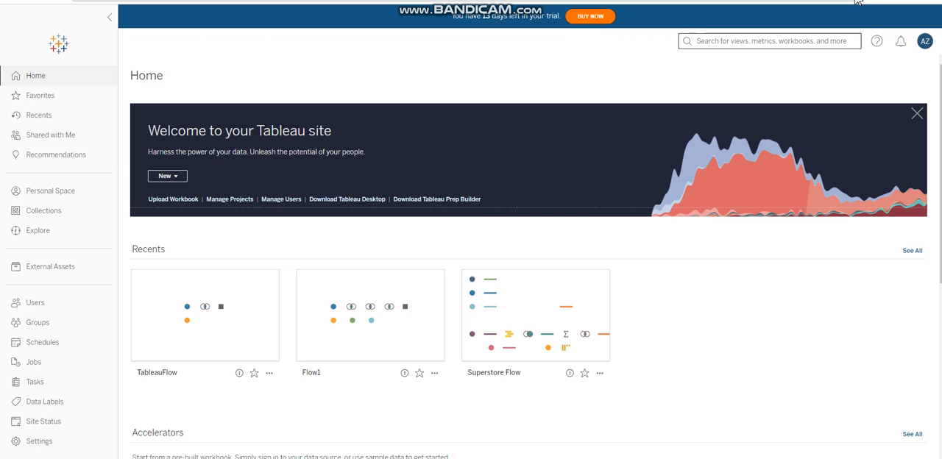
mouse_move(441, 118)
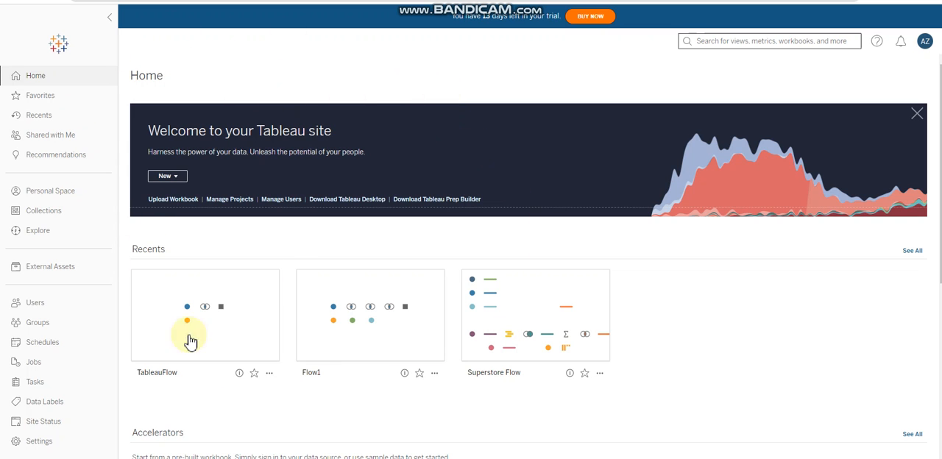
mouse_move(925, 41)
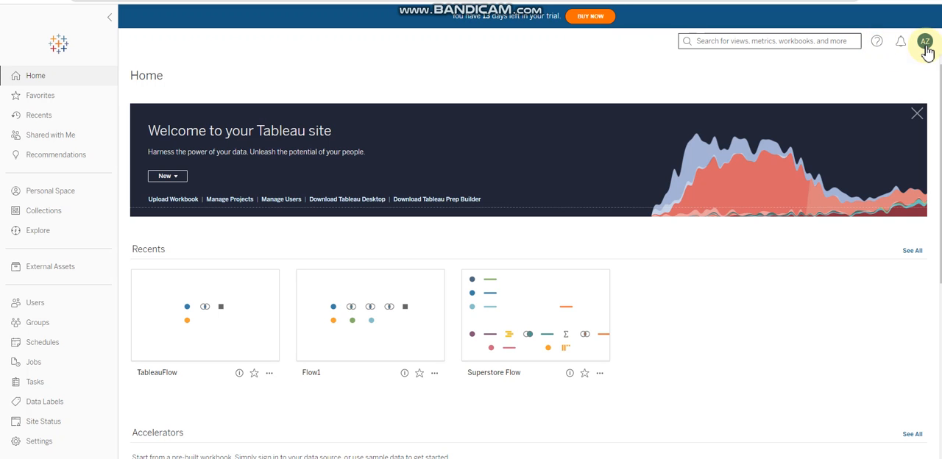
mouse_move(580, 38)
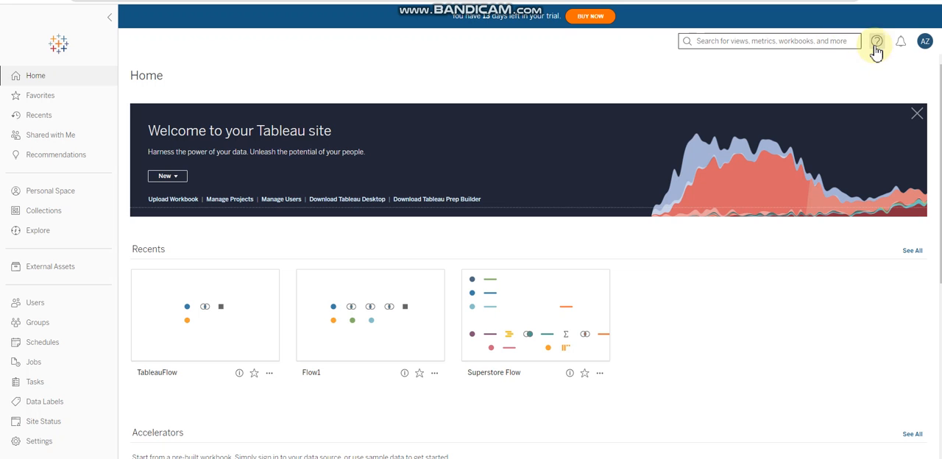
left_click(876, 41)
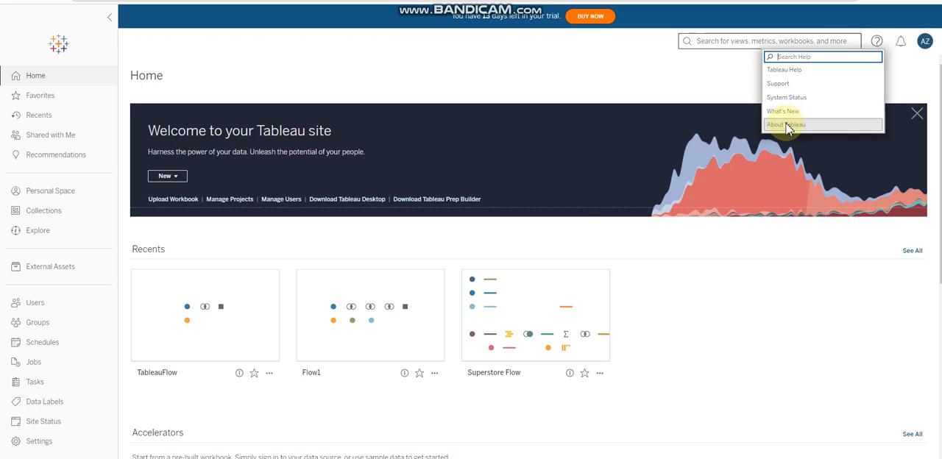
left_click(786, 123)
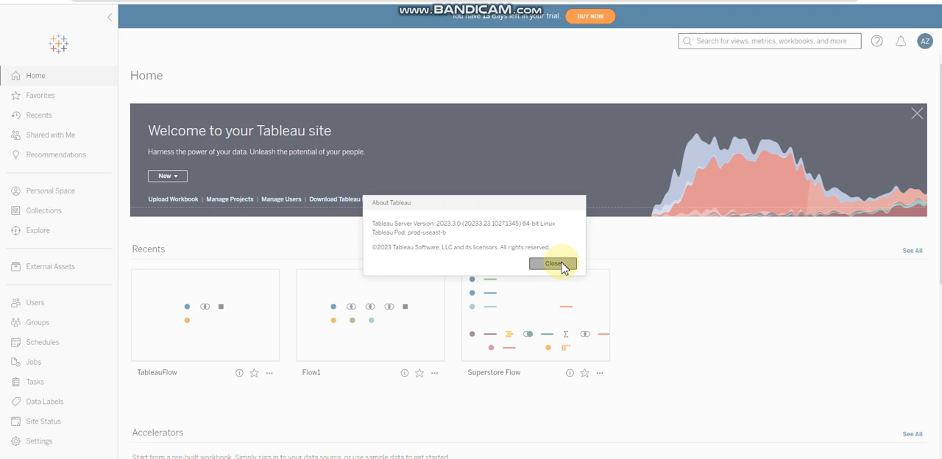
left_click(552, 263)
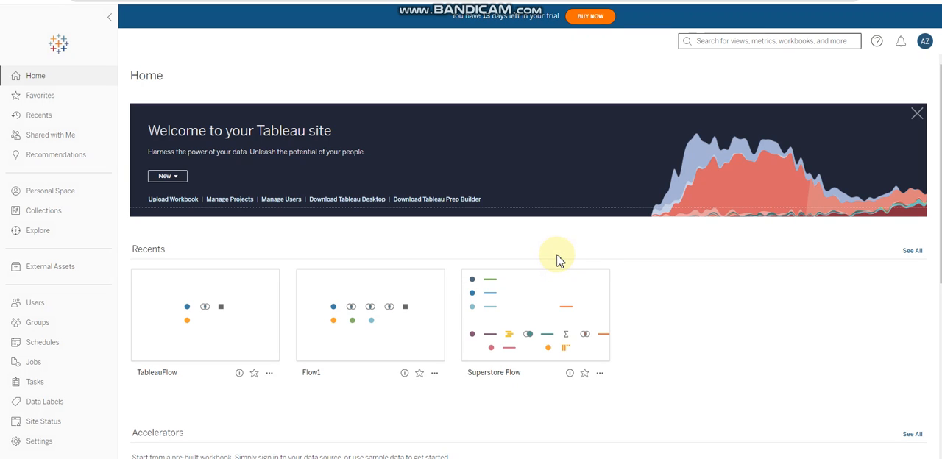
mouse_move(101, 383)
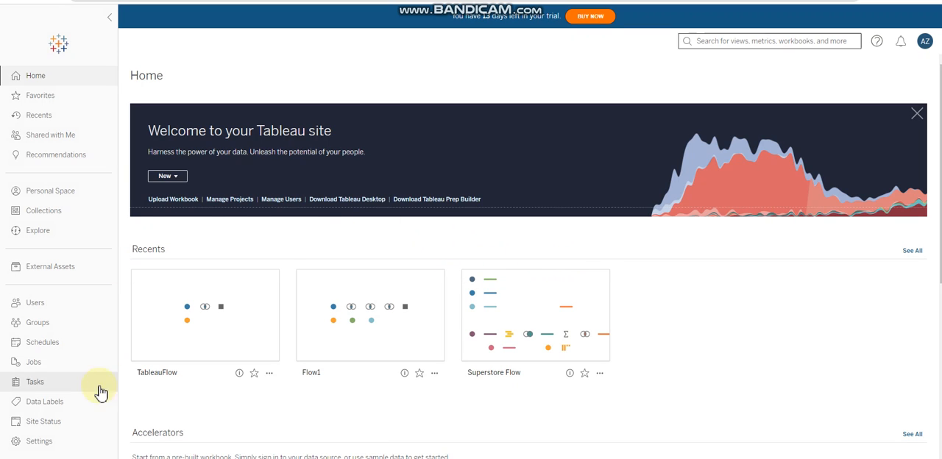
Step: Review Connected Clients under Authentication, then show the Bridge pools with the connected client
left_click(38, 441)
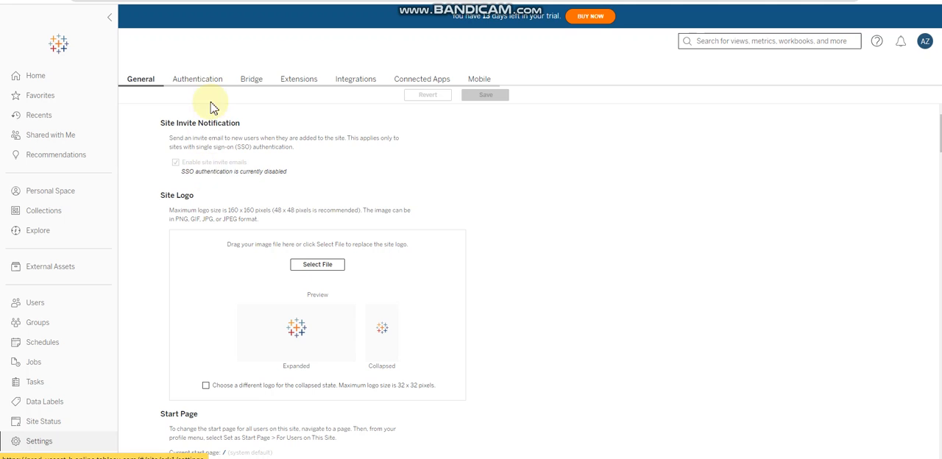
left_click(198, 79)
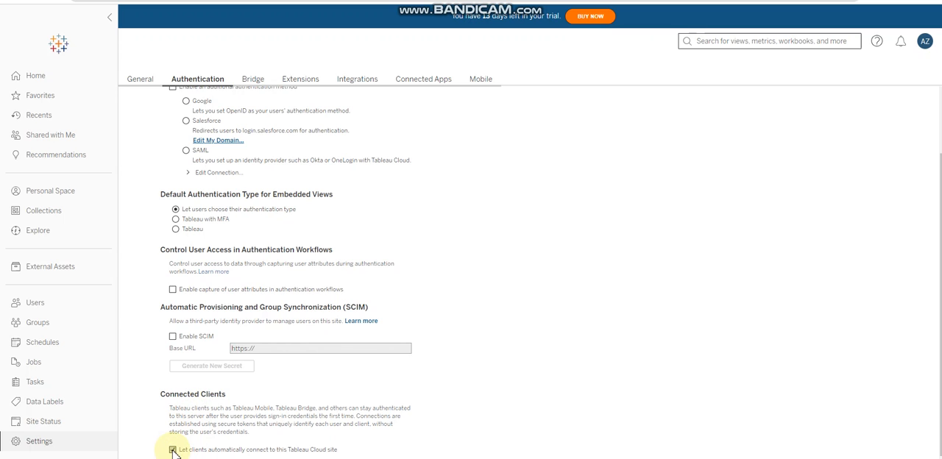
left_click(174, 450)
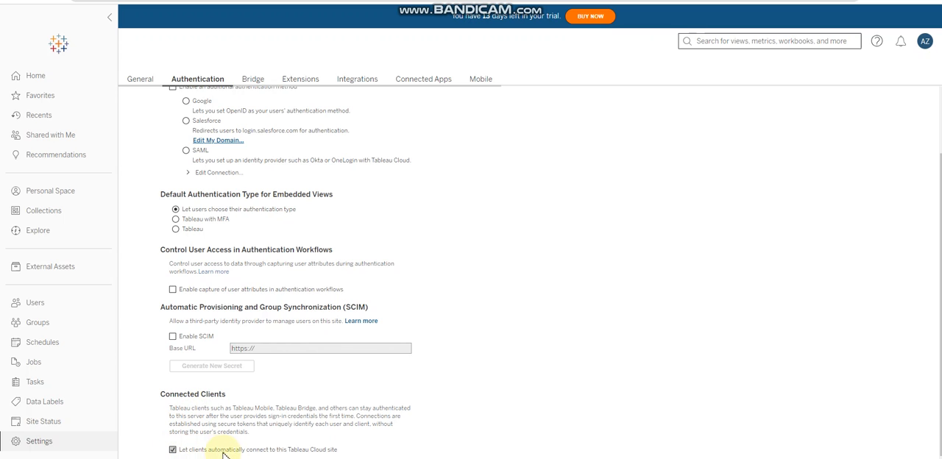
mouse_move(336, 455)
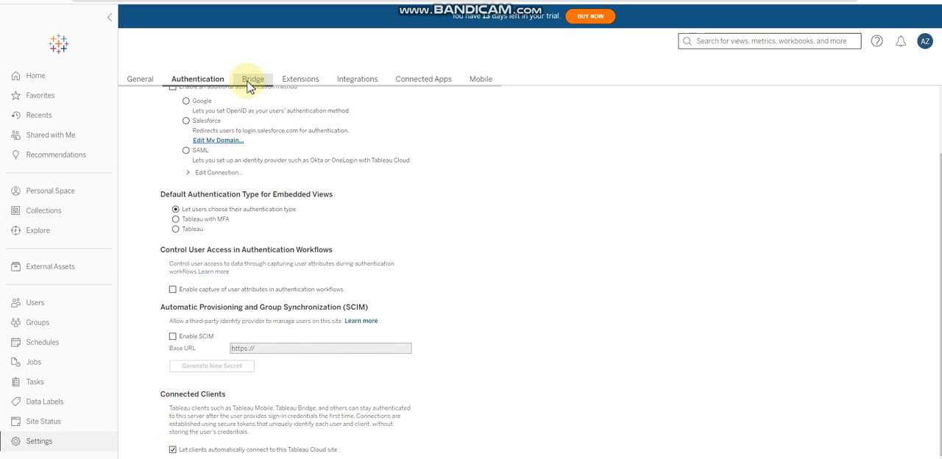
left_click(250, 80)
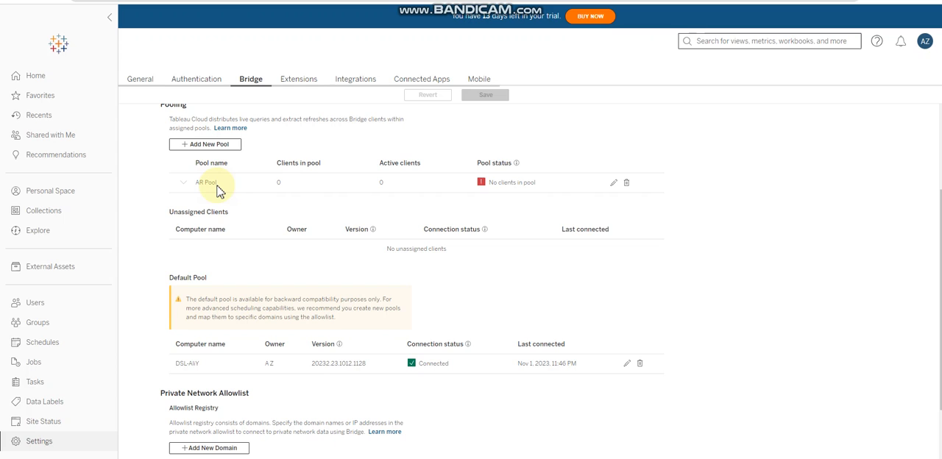
mouse_move(451, 200)
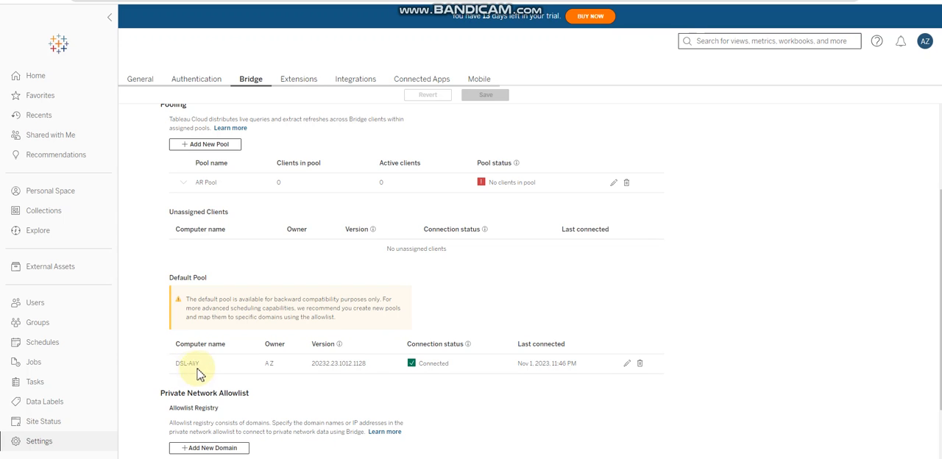
mouse_move(250, 371)
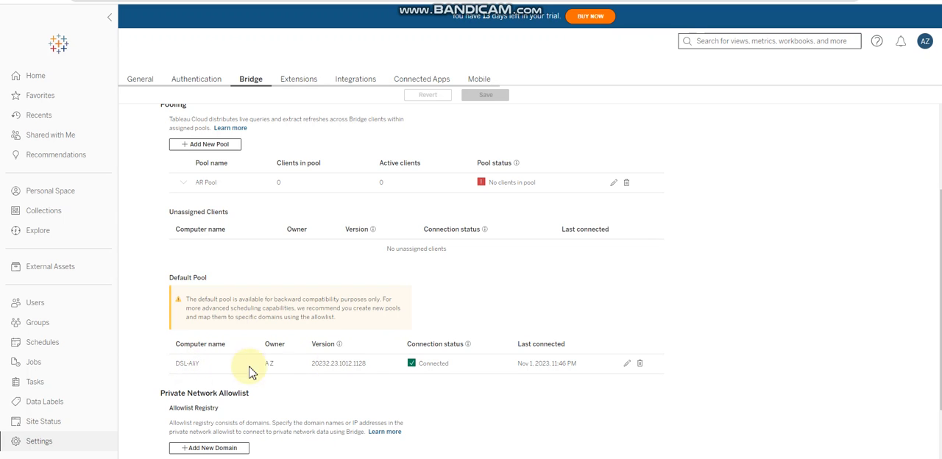
mouse_move(542, 457)
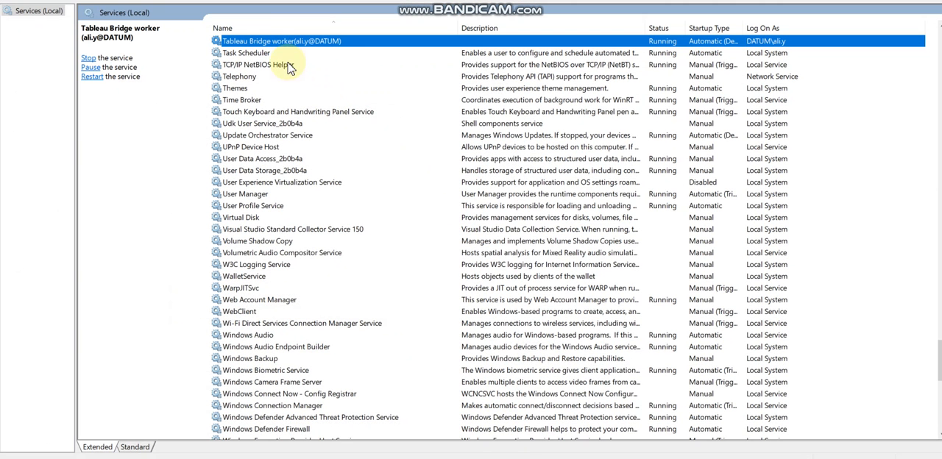
mouse_move(670, 56)
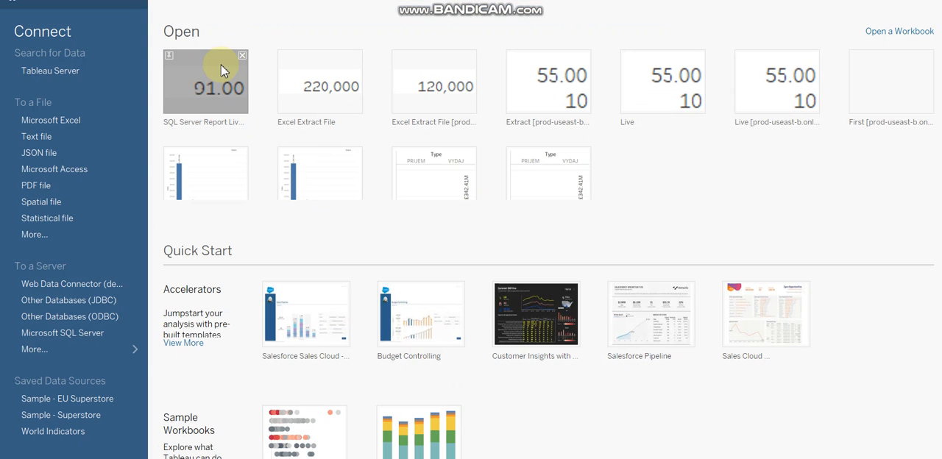
left_click(15, 3)
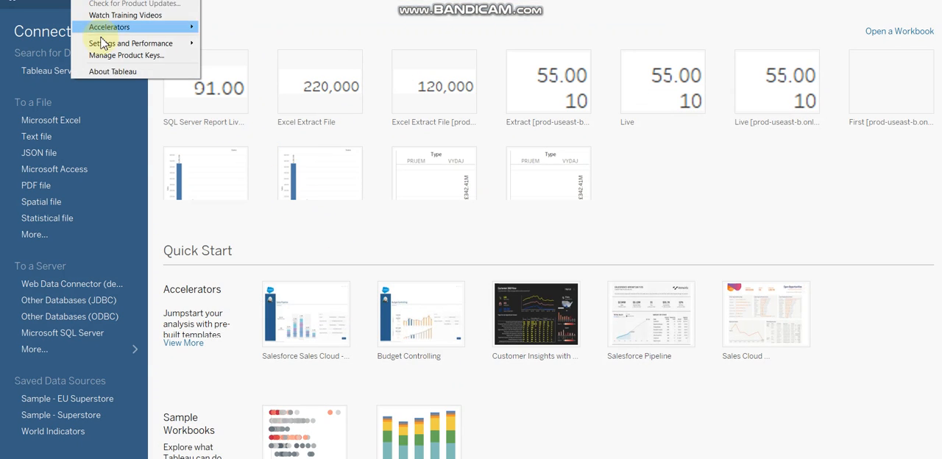
left_click(112, 71)
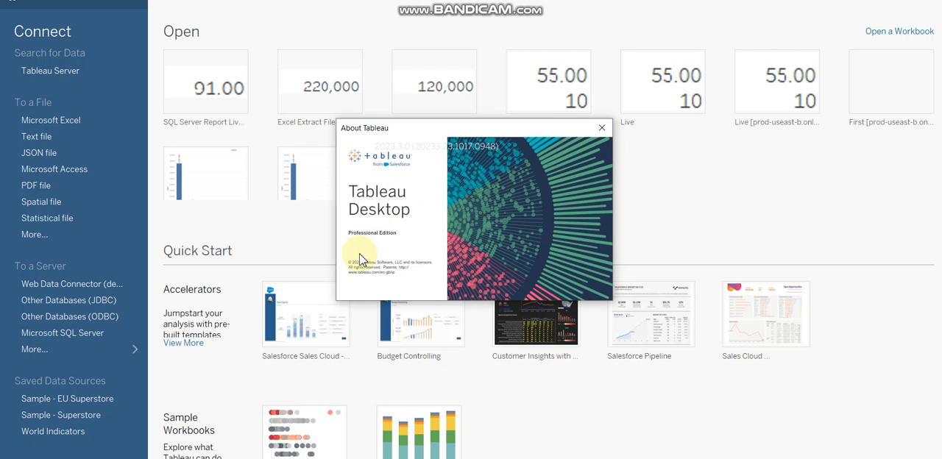
mouse_move(385, 274)
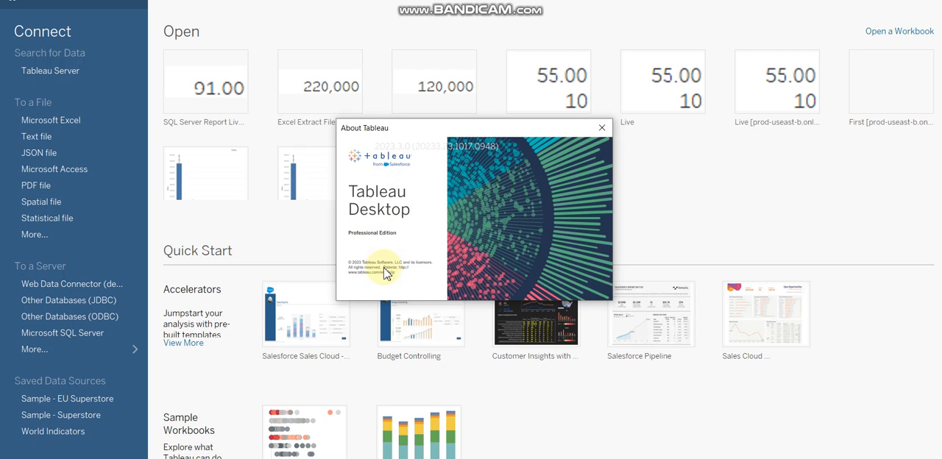
left_click(601, 127)
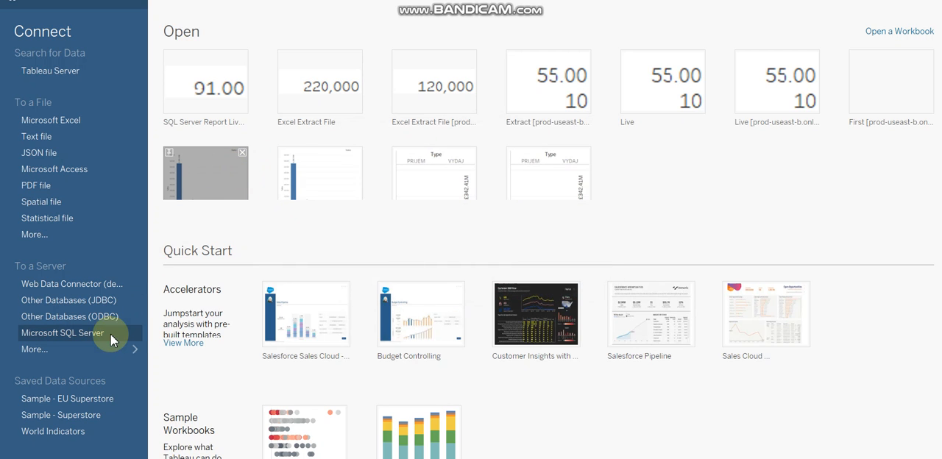
Step: Sign in to Microsoft SQL Server with the password and load the EDW database's tables
left_click(62, 333)
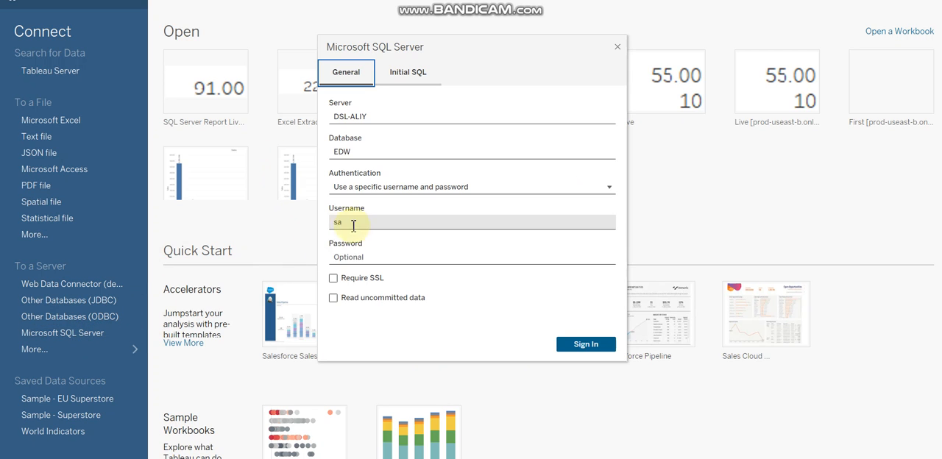
left_click(471, 256)
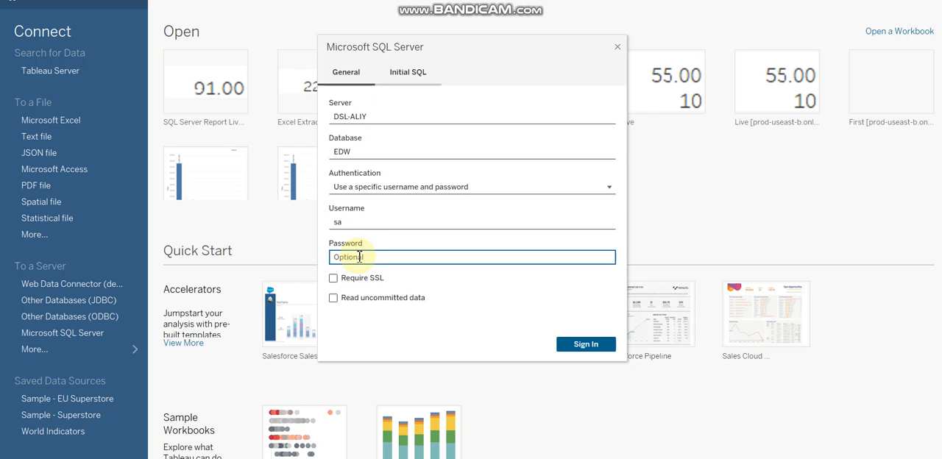
type("•••••")
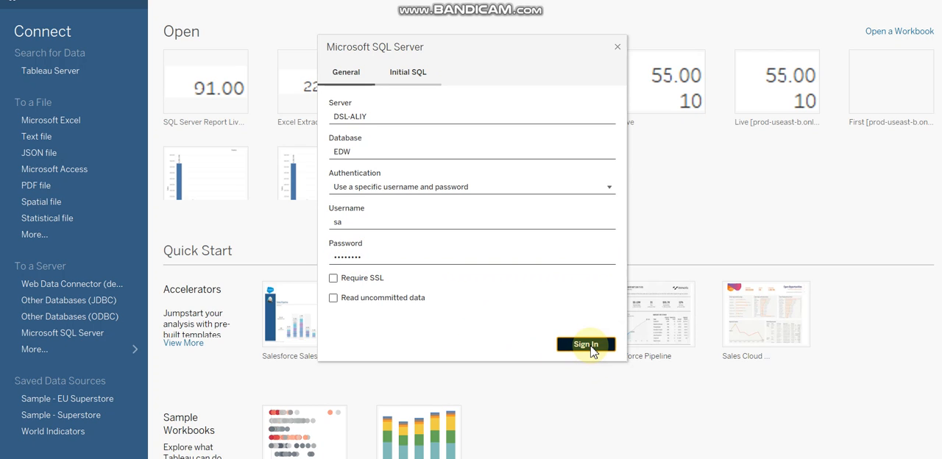
left_click(586, 344)
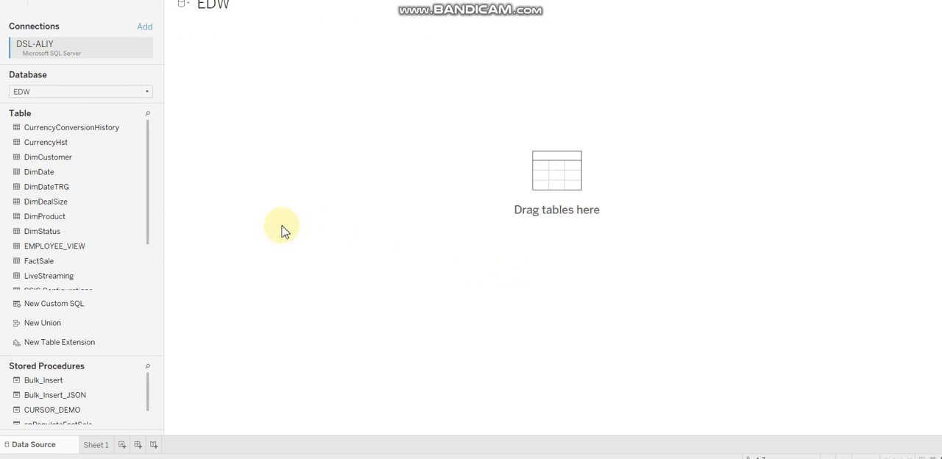
mouse_move(144, 195)
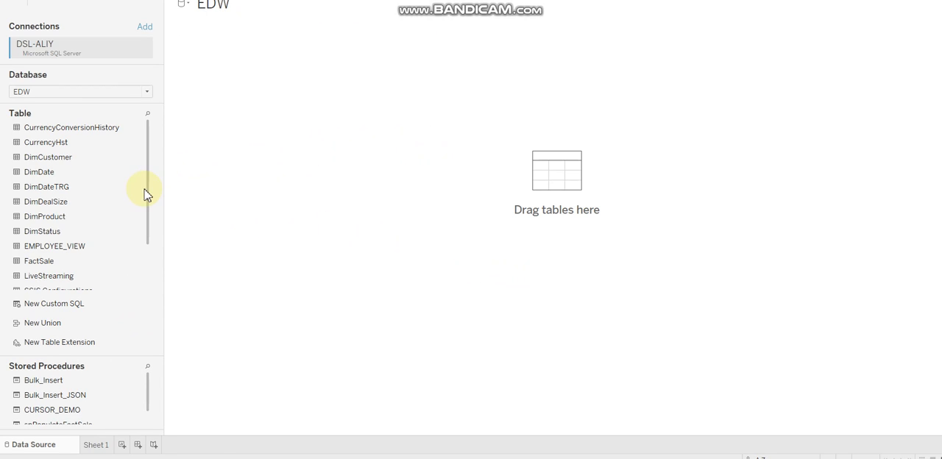
Step: Use LiveStreaming as an extract and load its two rows into the preview with Update Now
scroll("down", 3)
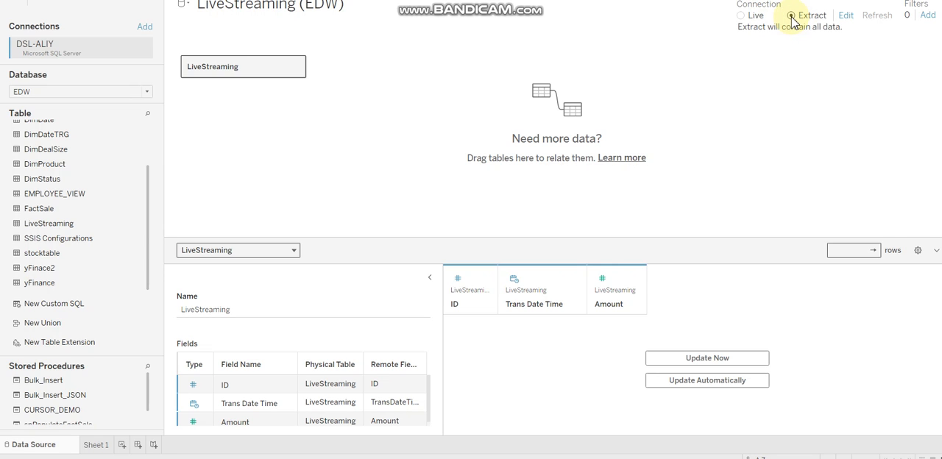
left_click(792, 15)
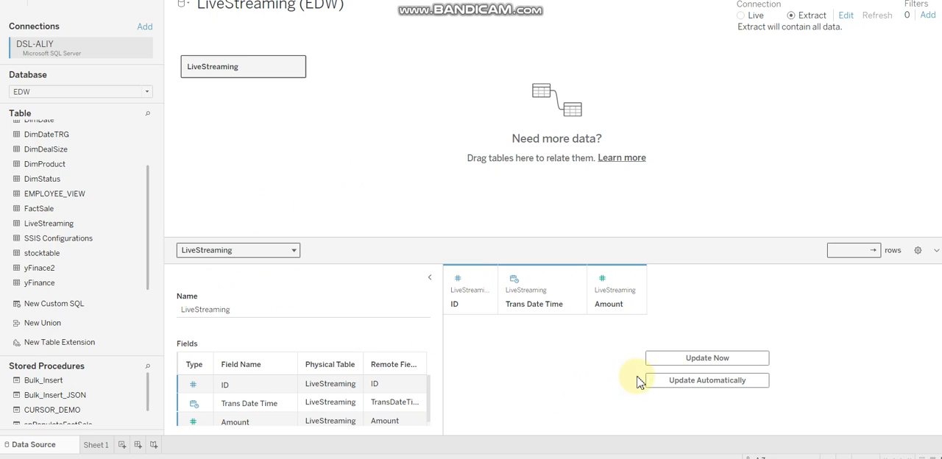
left_click(707, 358)
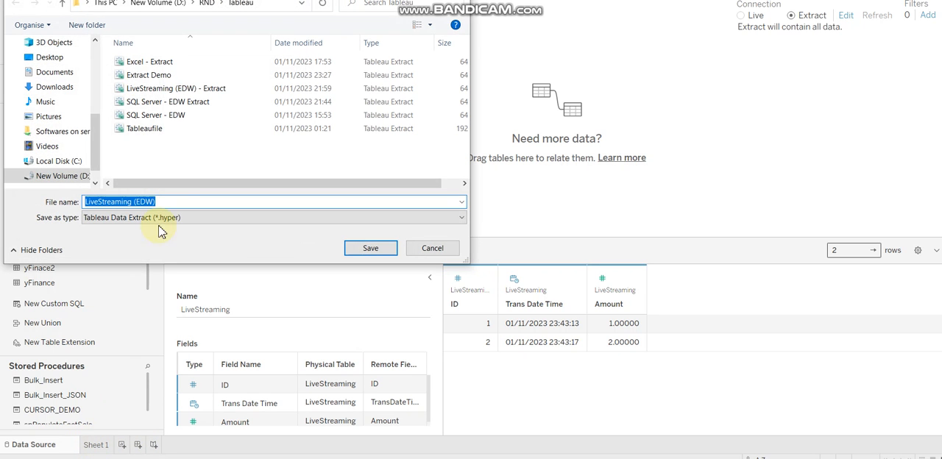
Step: Save the extract file under the name 'Demo of Extract'
left_click(139, 200)
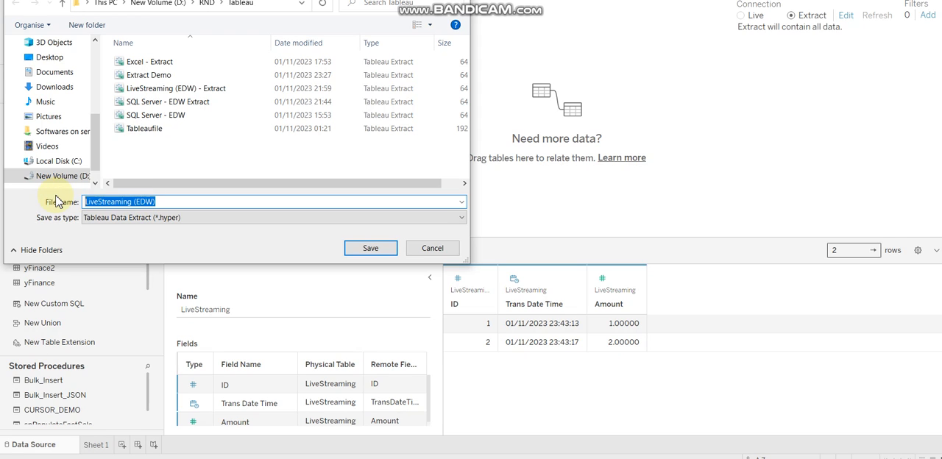
type("DEmo o")
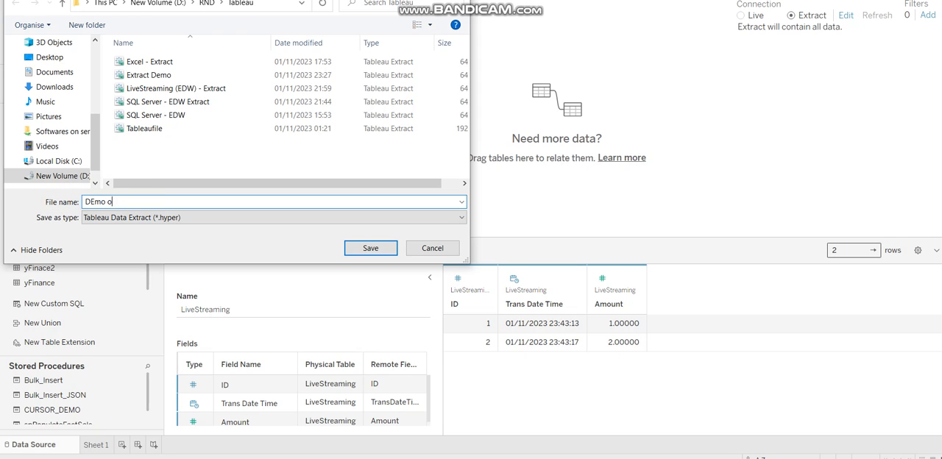
type("f Extract")
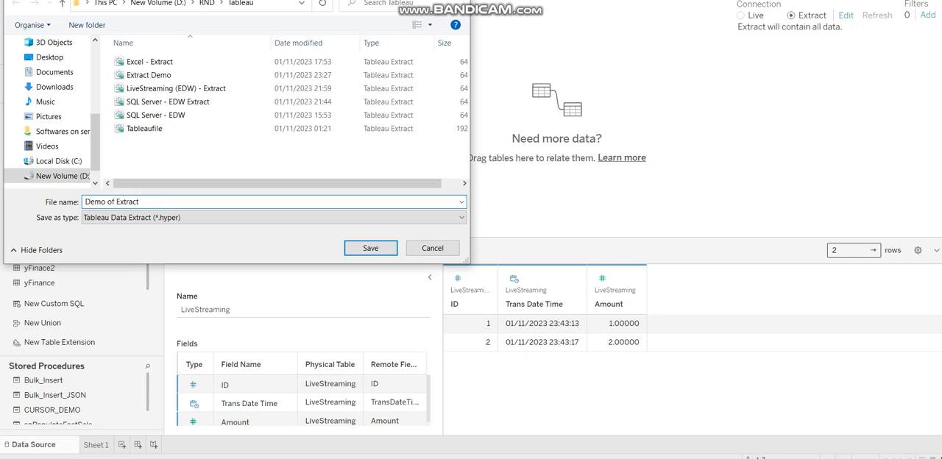
left_click(371, 247)
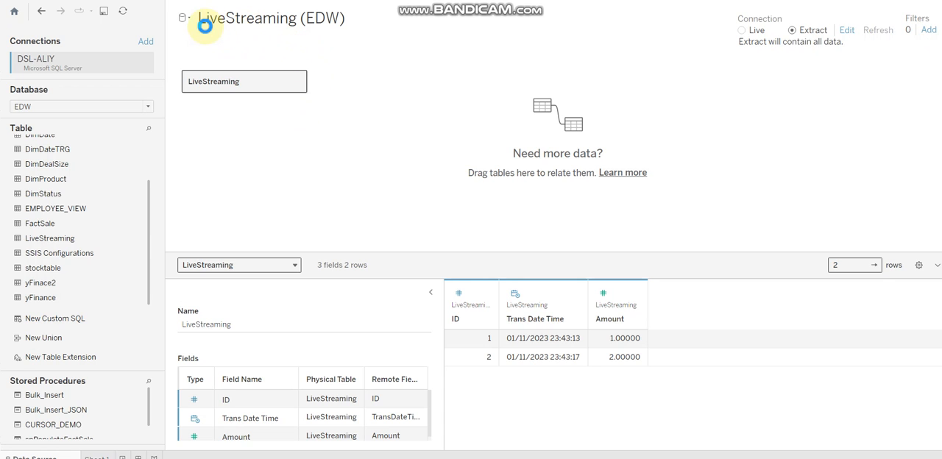
Step: Rename the data source to 'Demo of Bridge' and move to the blank Sheet 1
left_click(97, 456)
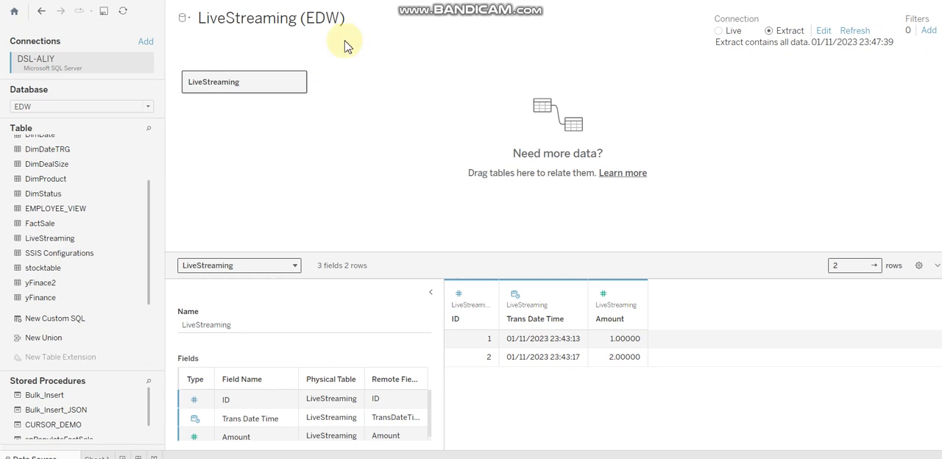
double_click(268, 18)
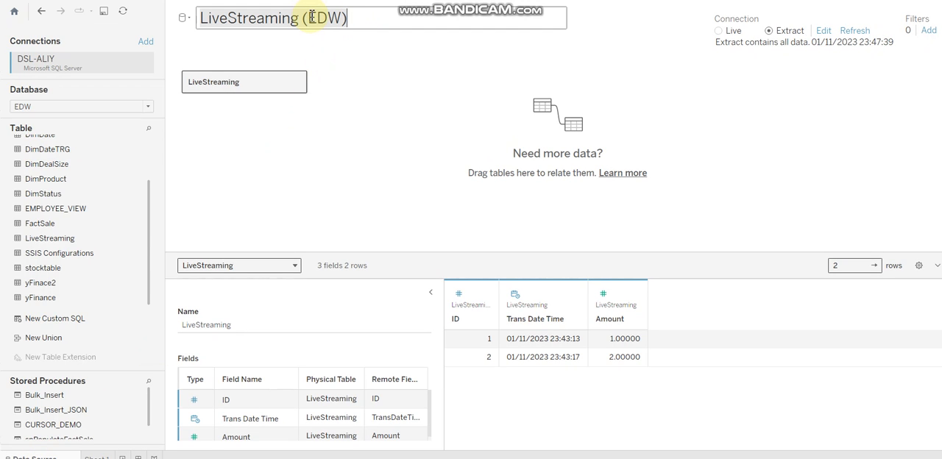
type("DEmo")
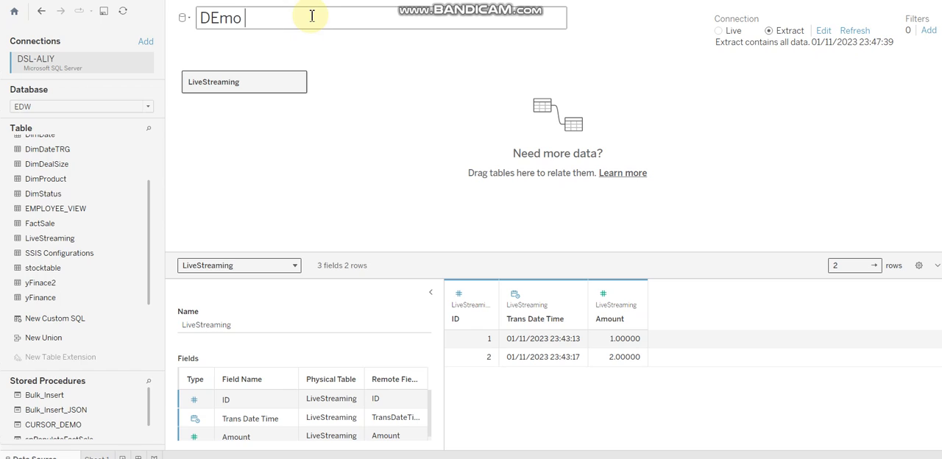
type("Demo o")
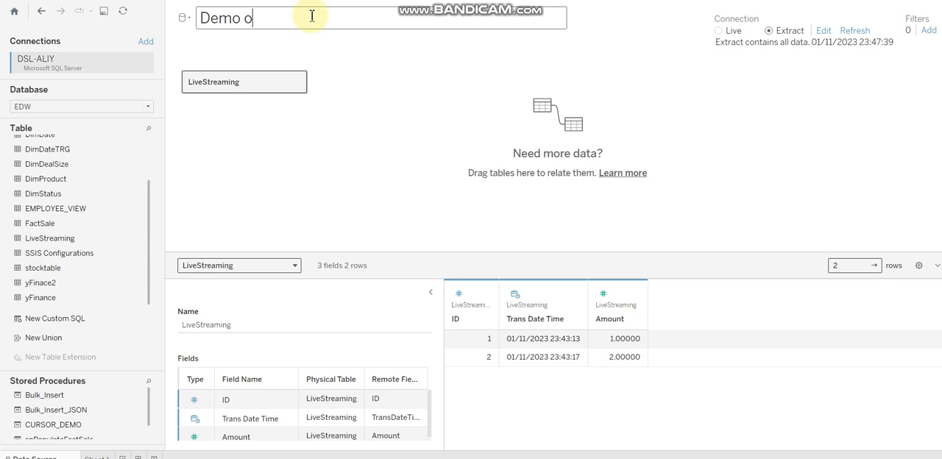
type("f Br")
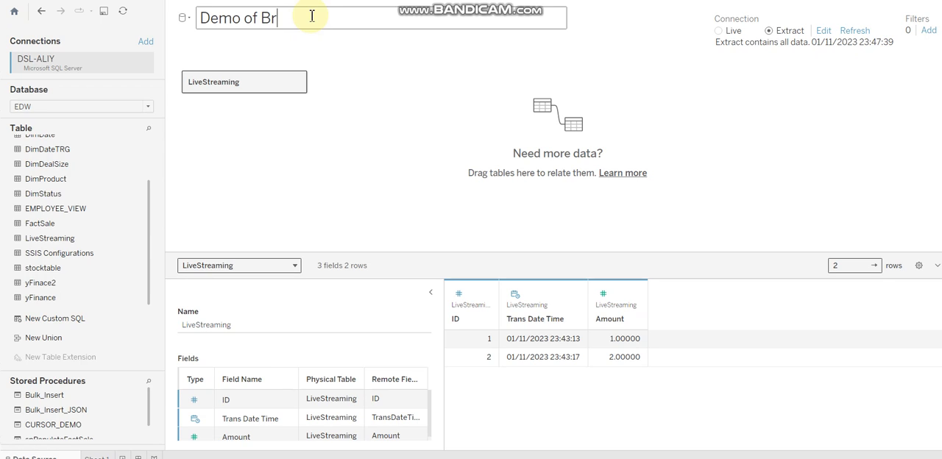
type("idge")
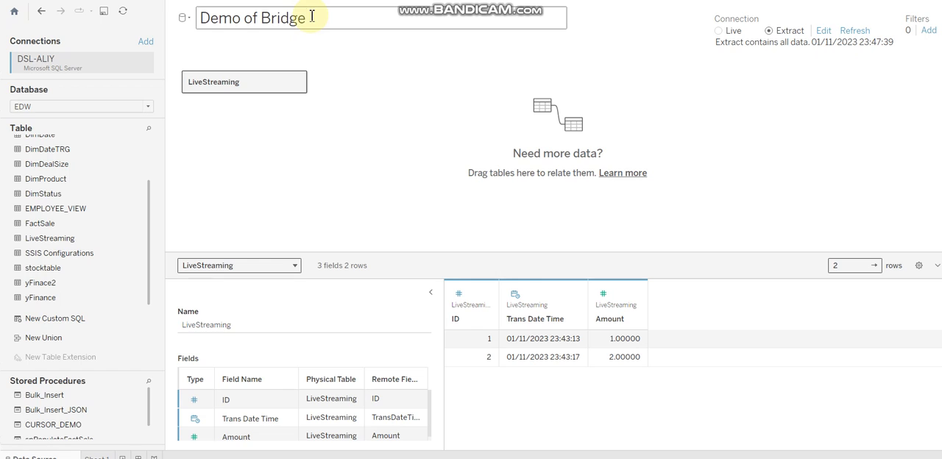
left_click(309, 232)
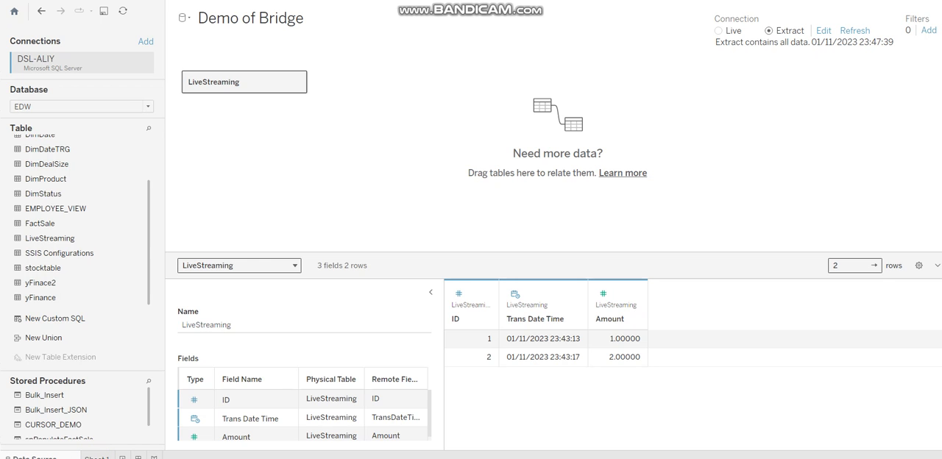
left_click(97, 456)
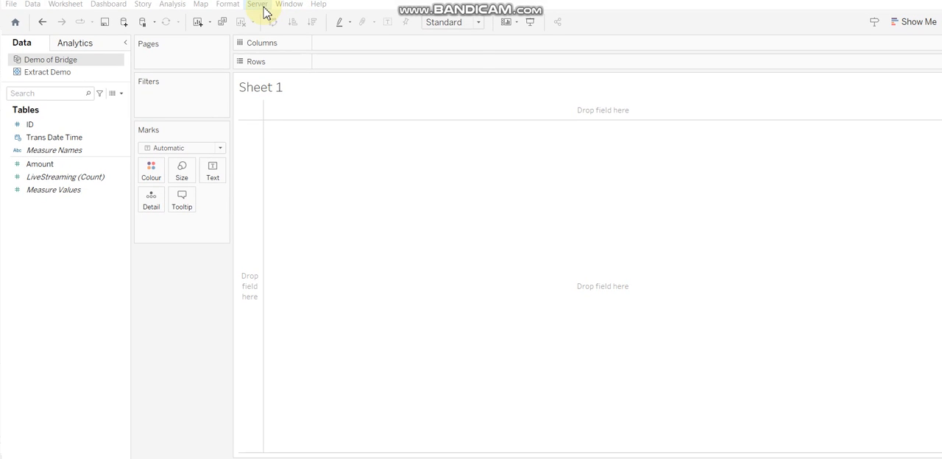
Step: Show the Server menu's Publish Data Source > Demo of Bridge and the signed-in Cloud site
left_click(258, 4)
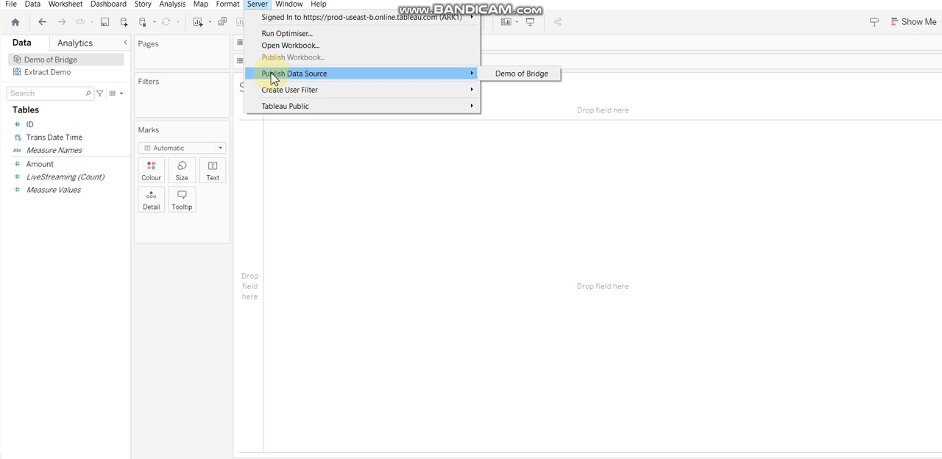
mouse_move(300, 18)
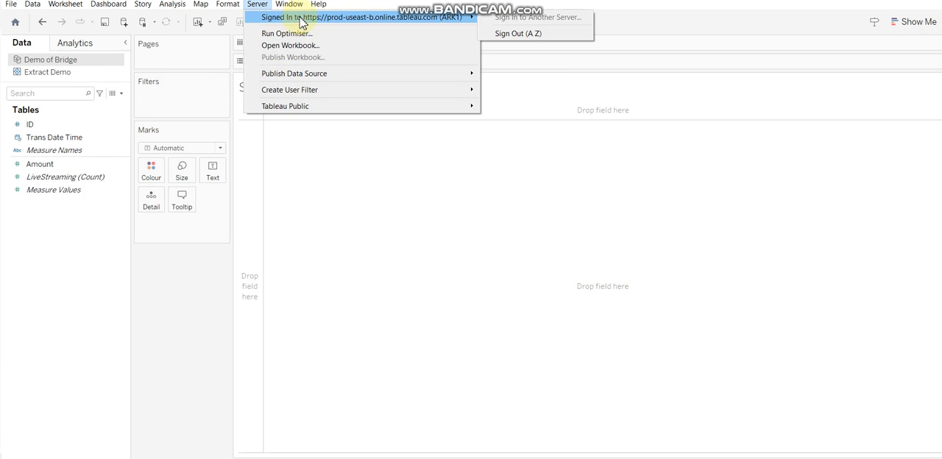
mouse_move(274, 23)
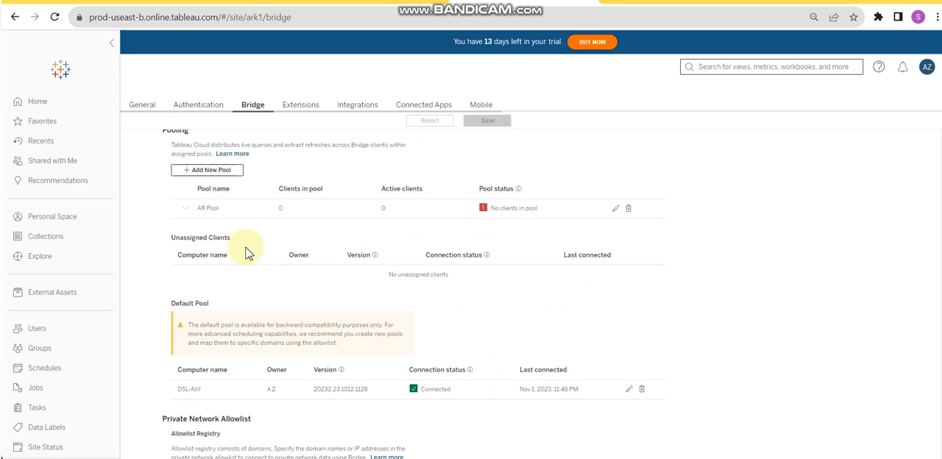
Step: Navigate to the PROJ project listing Extract Demo and LiveStreaming (EDW) Extract
left_click(40, 256)
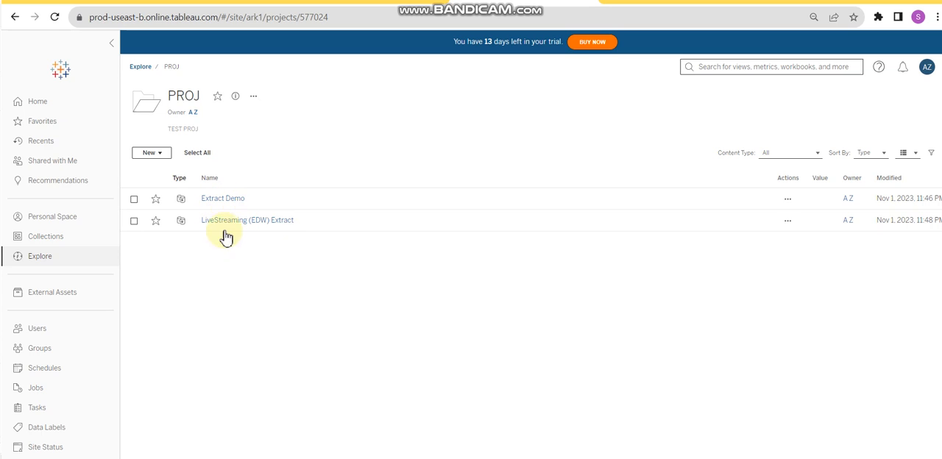
mouse_move(245, 247)
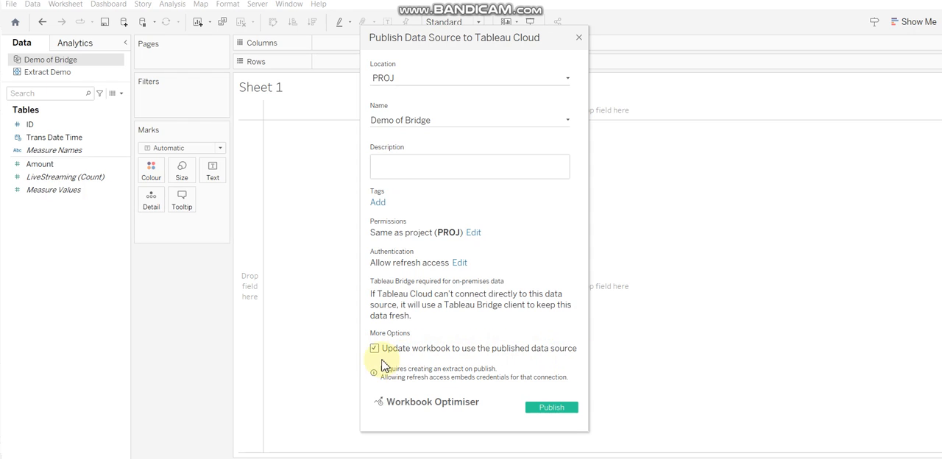
mouse_move(547, 404)
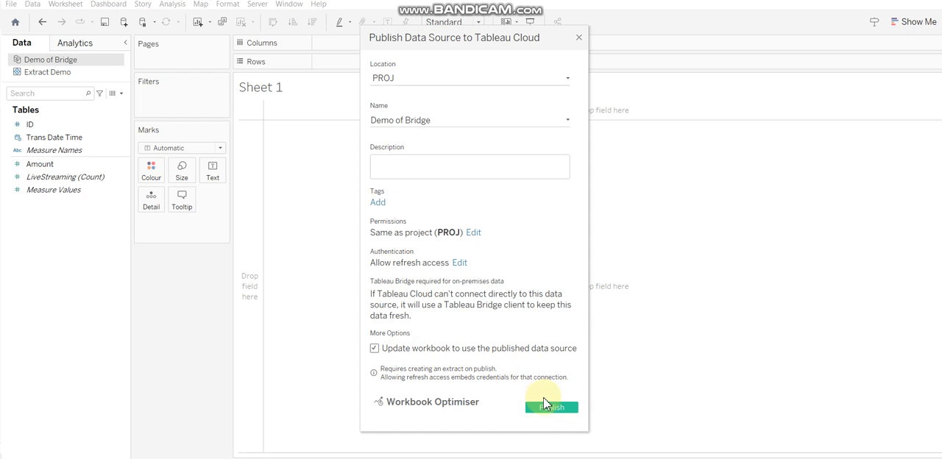
Step: Publish Demo of Bridge to PROJ with the workbook switched to the published data source
left_click(551, 407)
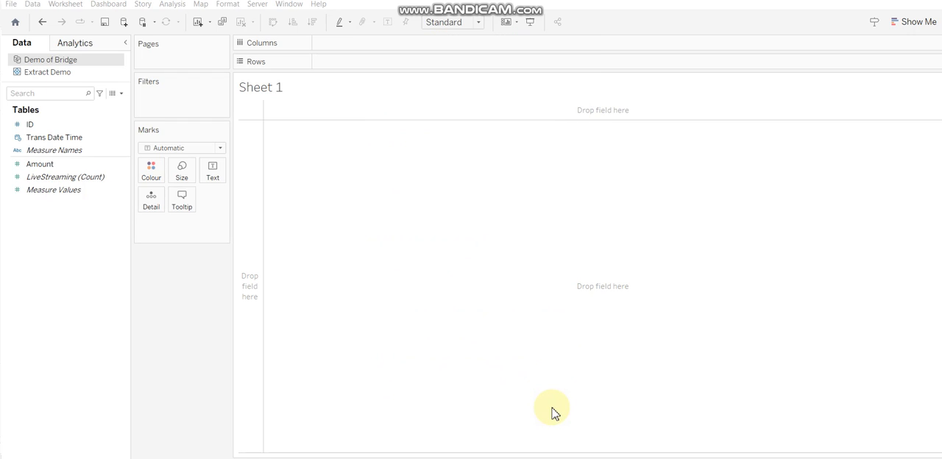
mouse_move(553, 289)
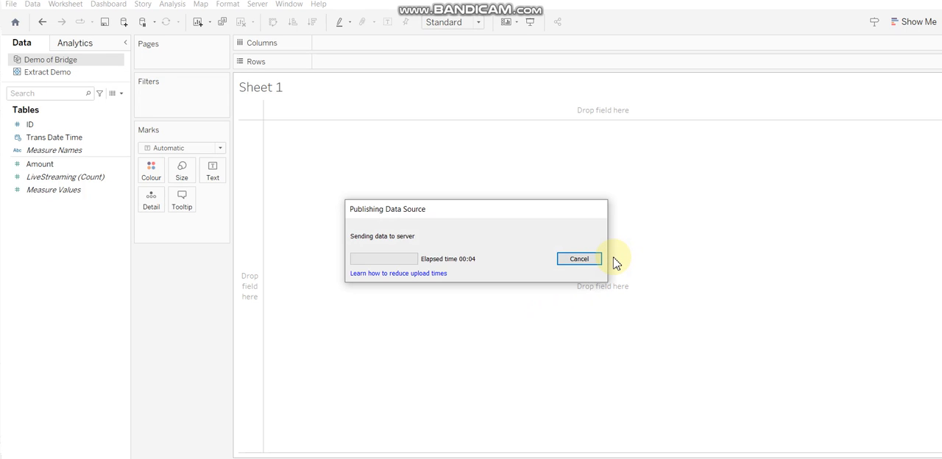
left_click(580, 259)
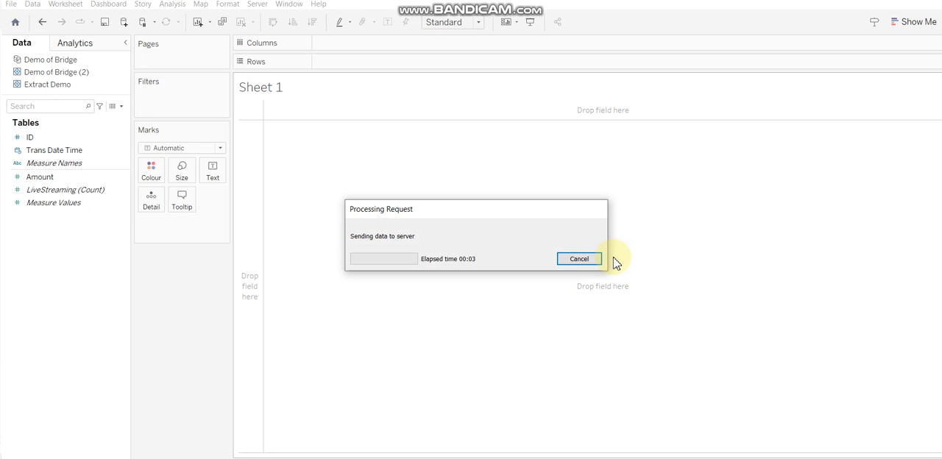
left_click(578, 259)
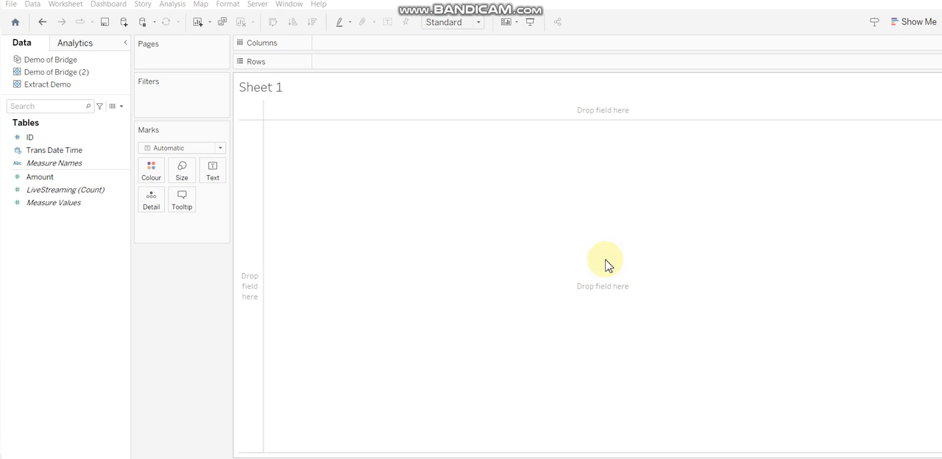
mouse_move(544, 220)
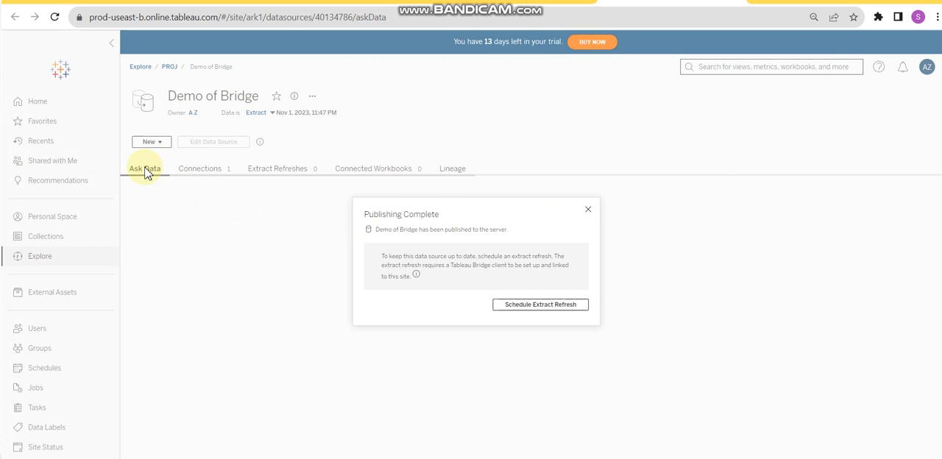
Step: Dismiss the Publishing Complete notice, review the data source's SQL Server connection, and return to the PROJ project
left_click(145, 167)
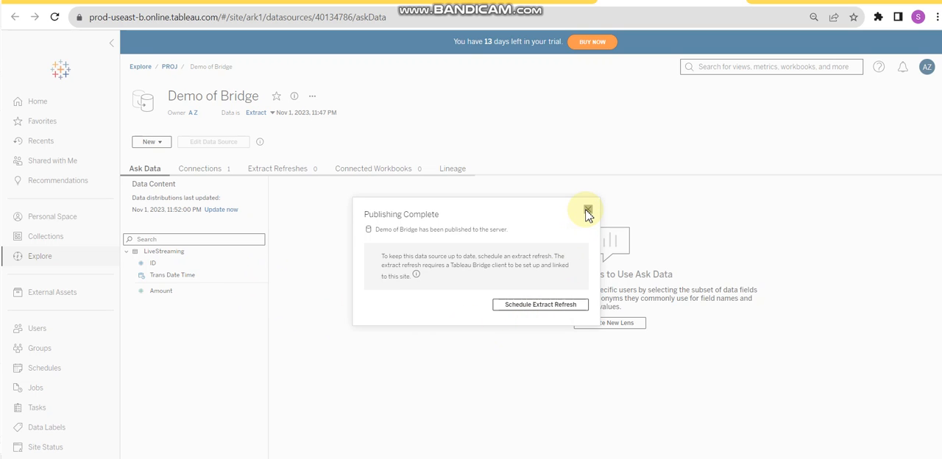
mouse_move(588, 212)
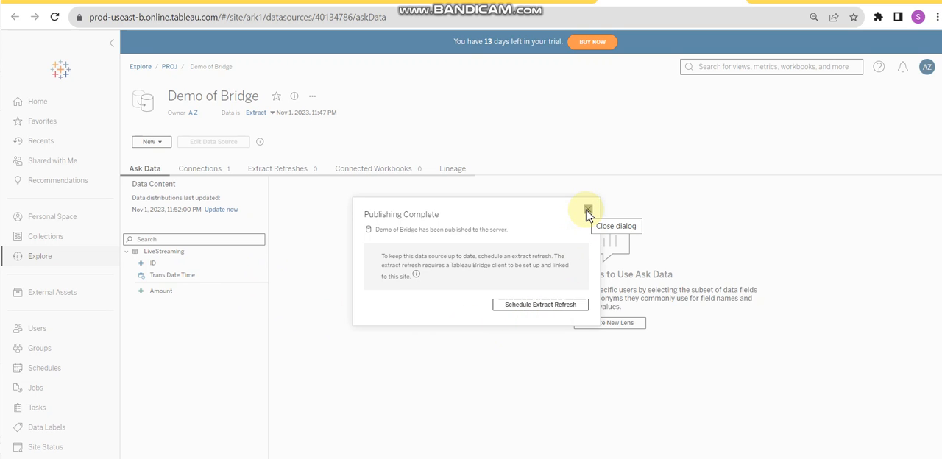
left_click(586, 209)
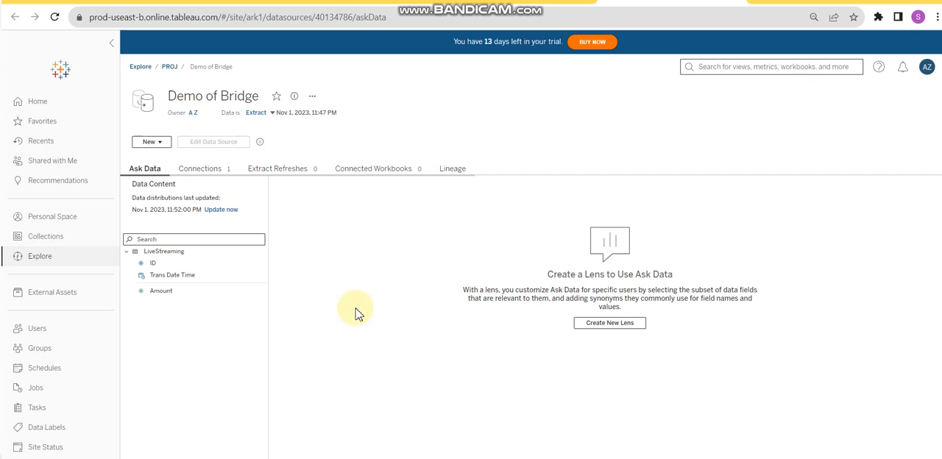
mouse_move(170, 324)
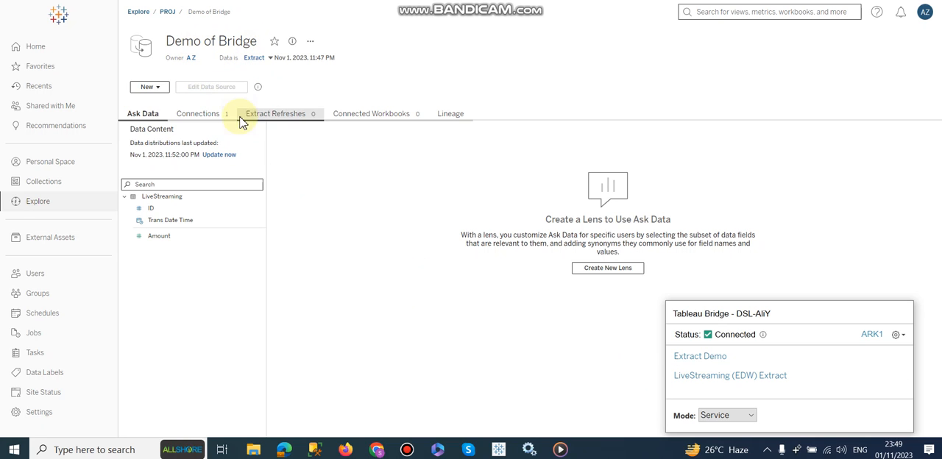
left_click(197, 113)
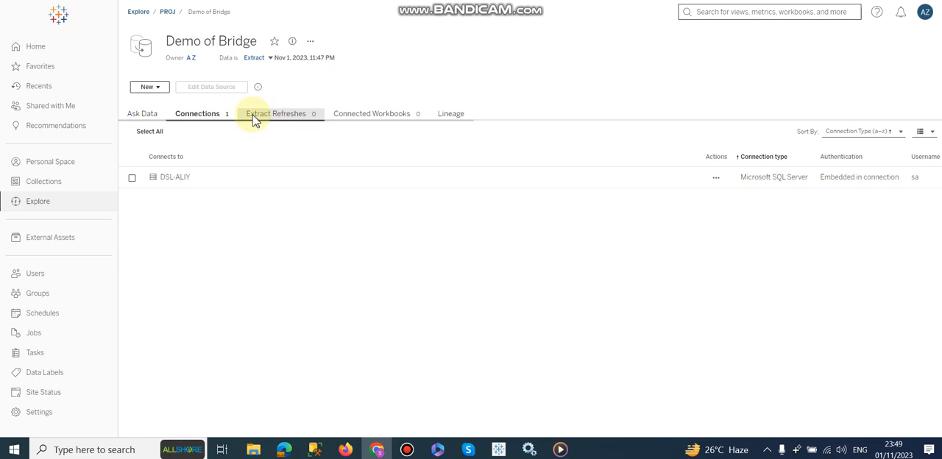
left_click(38, 201)
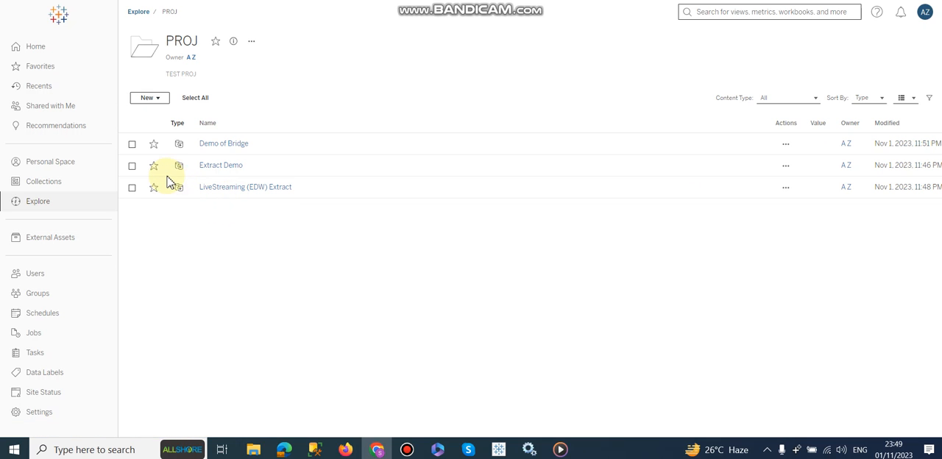
Step: Start a Bridge (Legacy) refresh schedule for Demo of Bridge using the DSL-AIIY computer
left_click(132, 145)
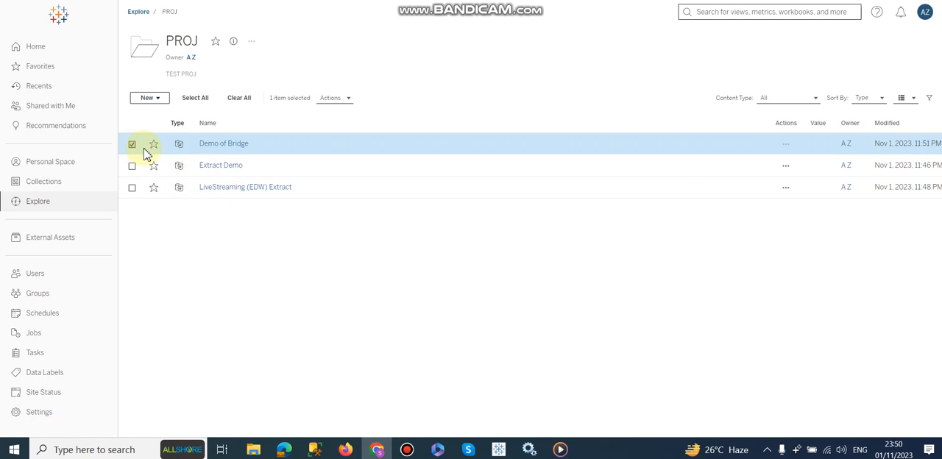
left_click(333, 98)
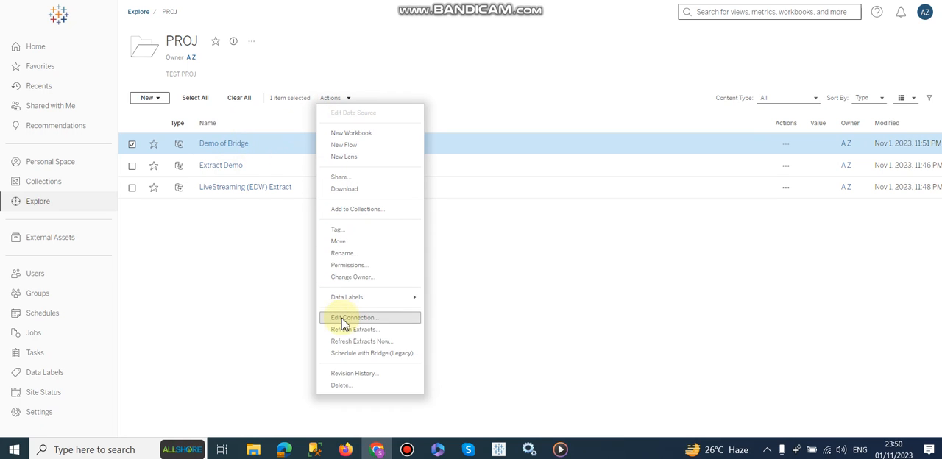
mouse_move(386, 353)
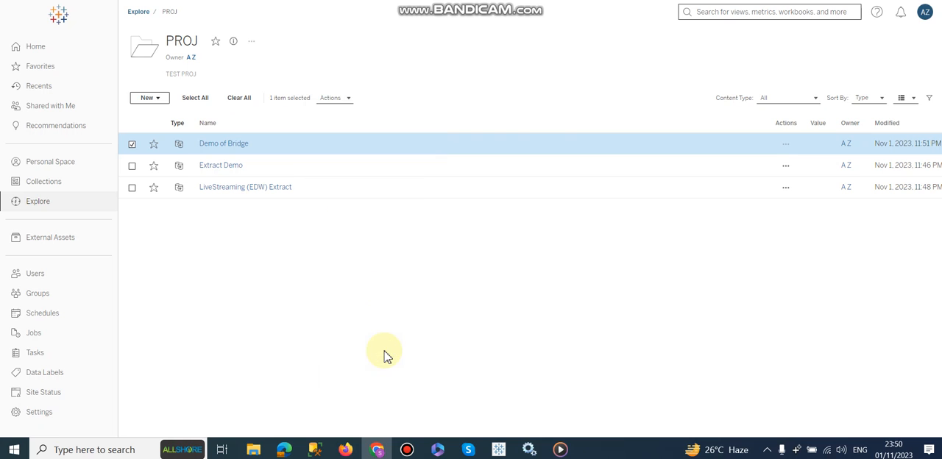
left_click(333, 98)
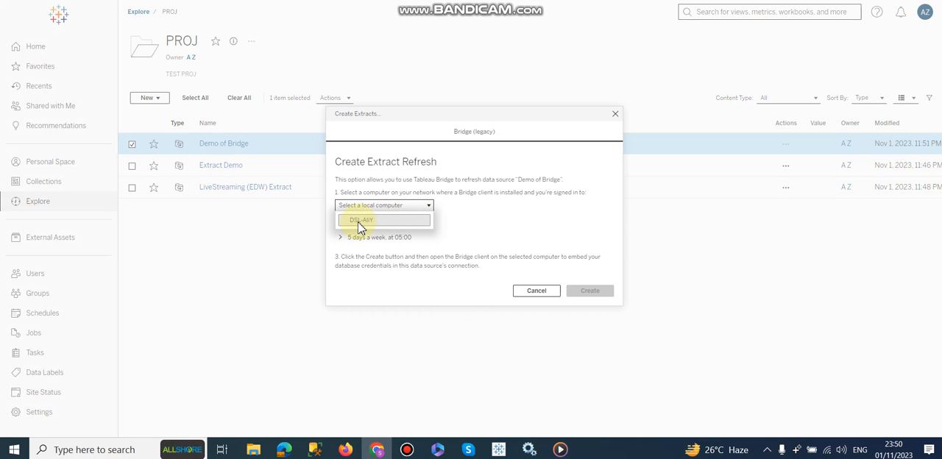
left_click(361, 221)
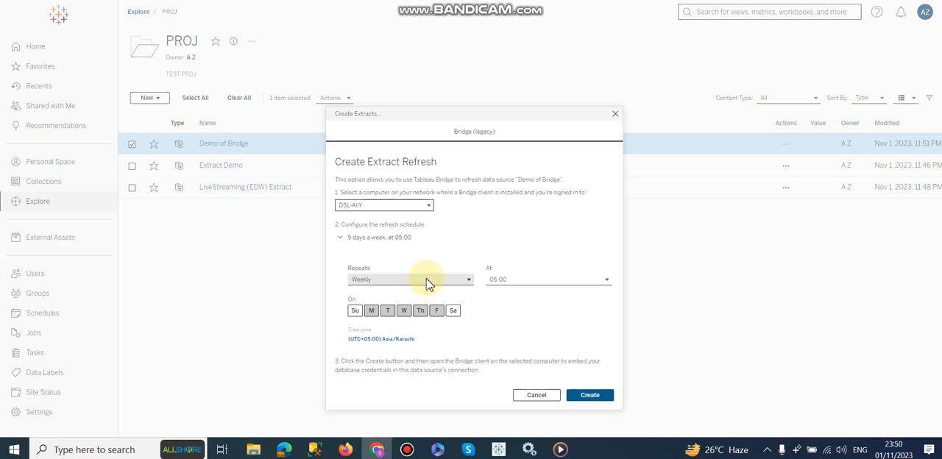
Step: Set the refresh to repeat hourly every half hour on three weekdays and create the schedule
left_click(410, 278)
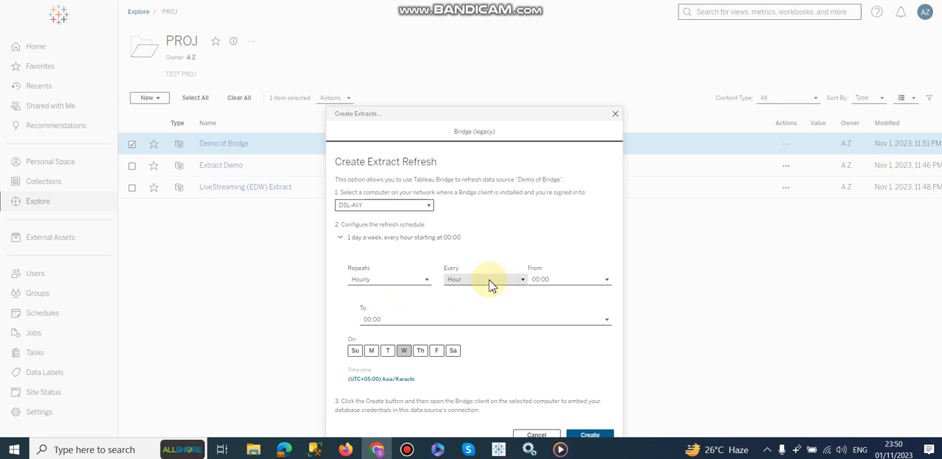
left_click(483, 278)
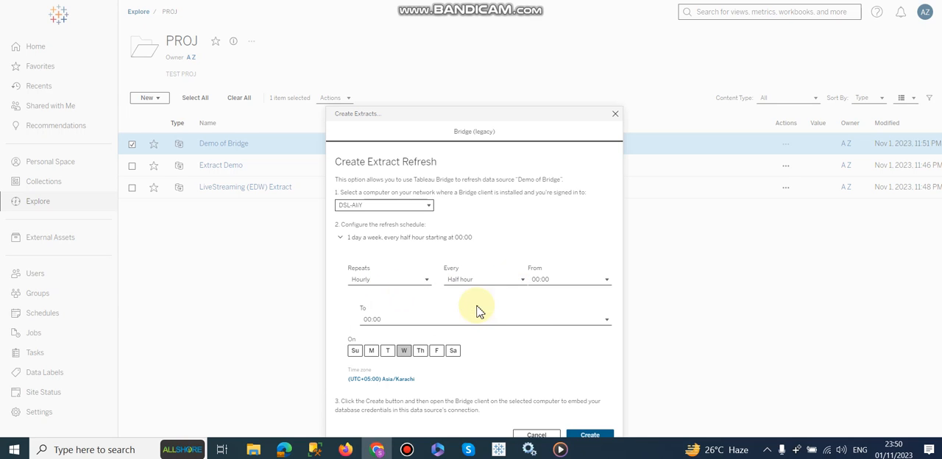
mouse_move(528, 119)
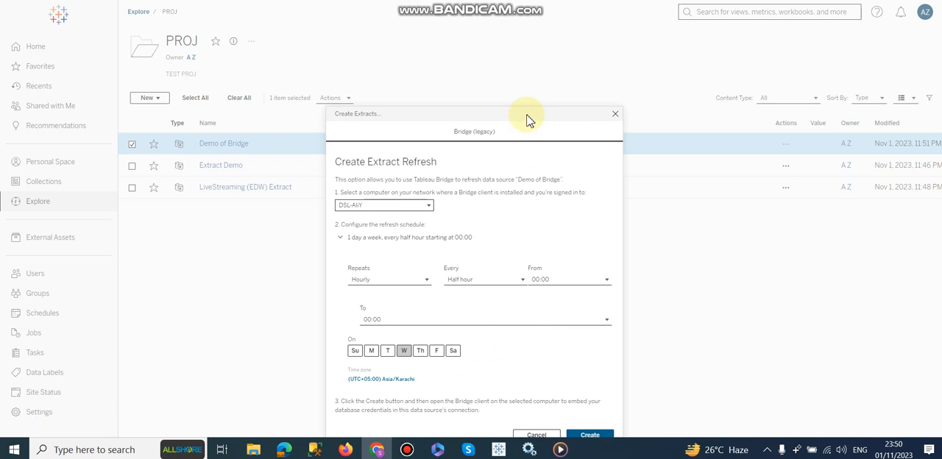
left_click(421, 350)
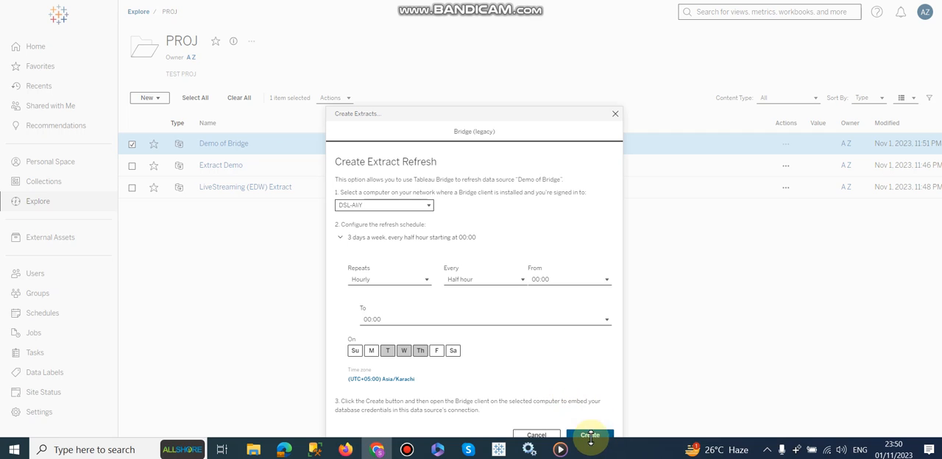
left_click(589, 436)
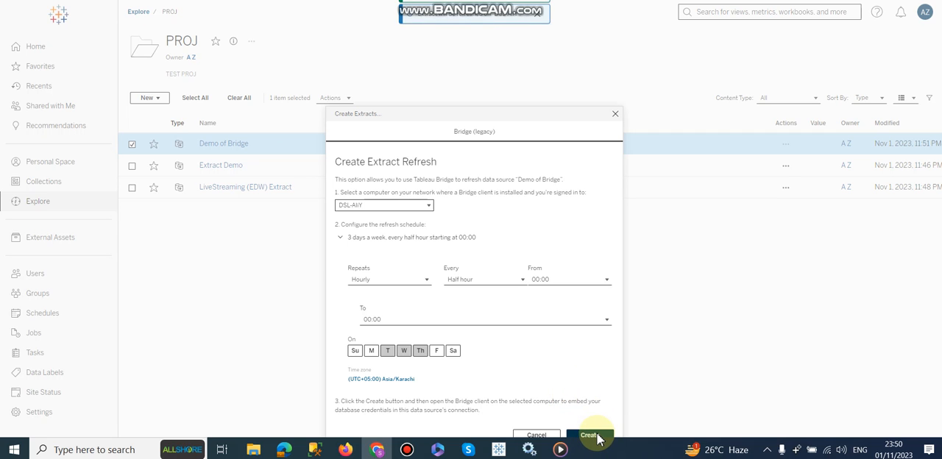
left_click(589, 435)
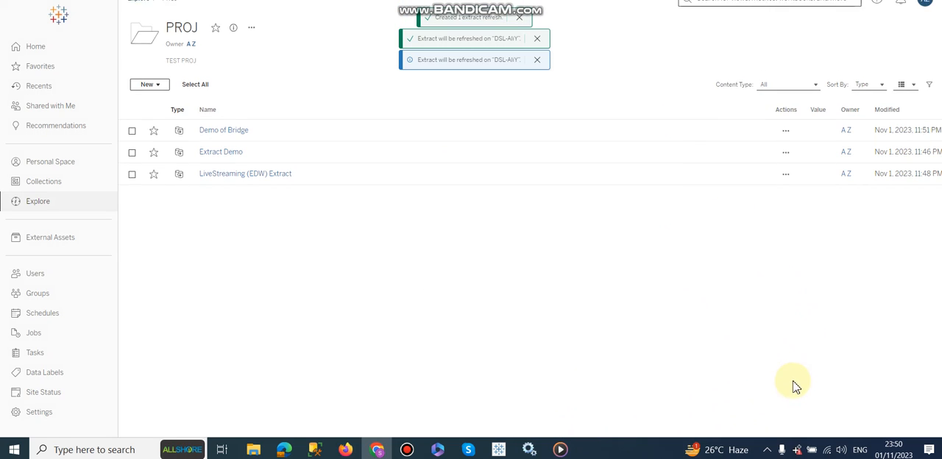
Step: Save the EDW database credentials (user 'sa' and password) for Demo of Bridge in the Bridge client
left_click(798, 450)
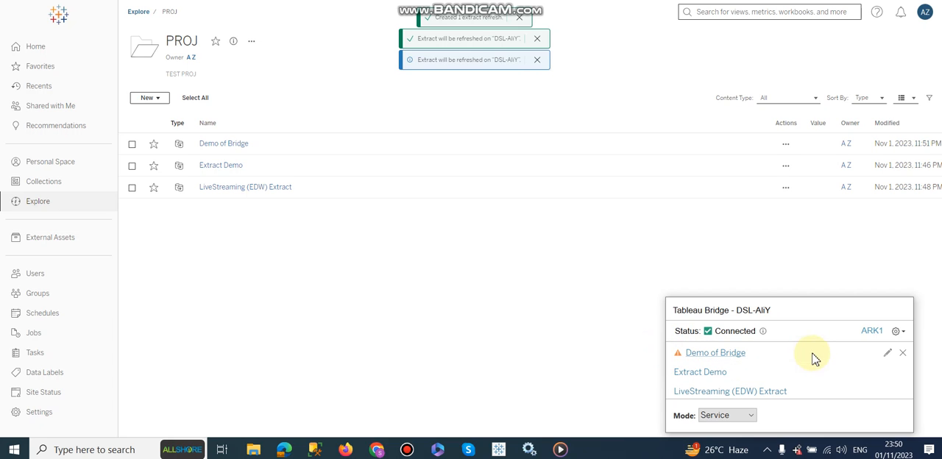
left_click(887, 353)
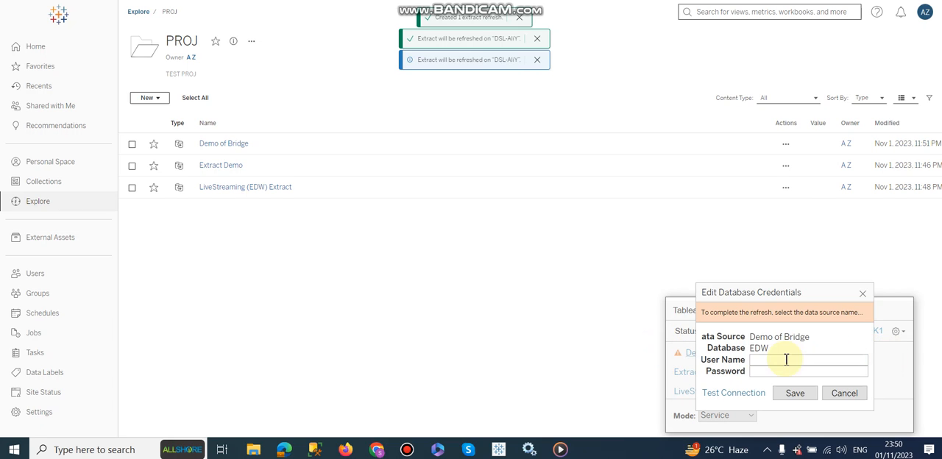
type("sa")
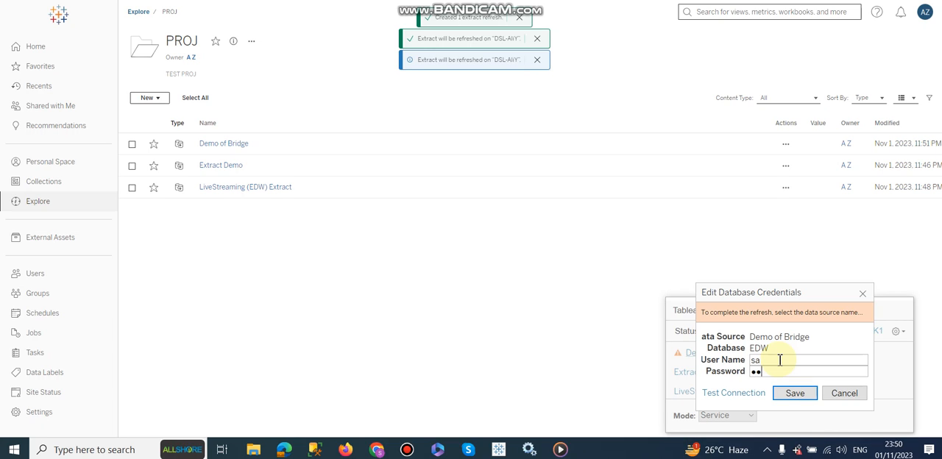
type("•••••")
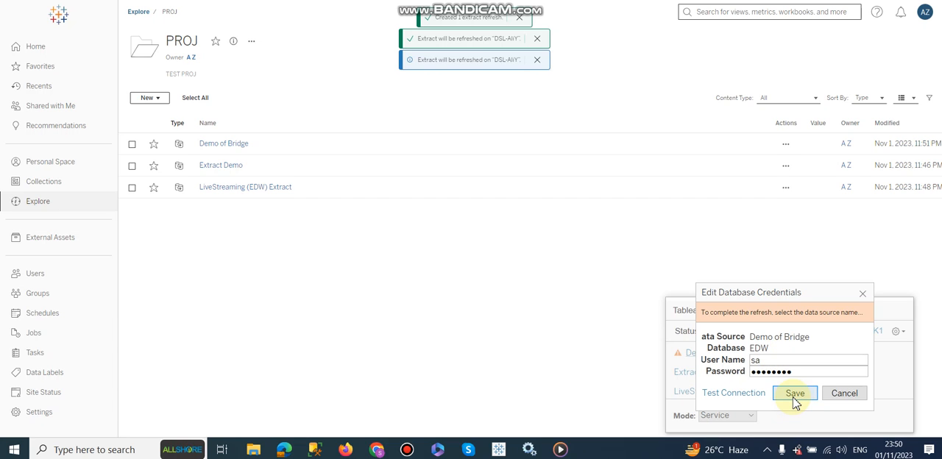
left_click(795, 391)
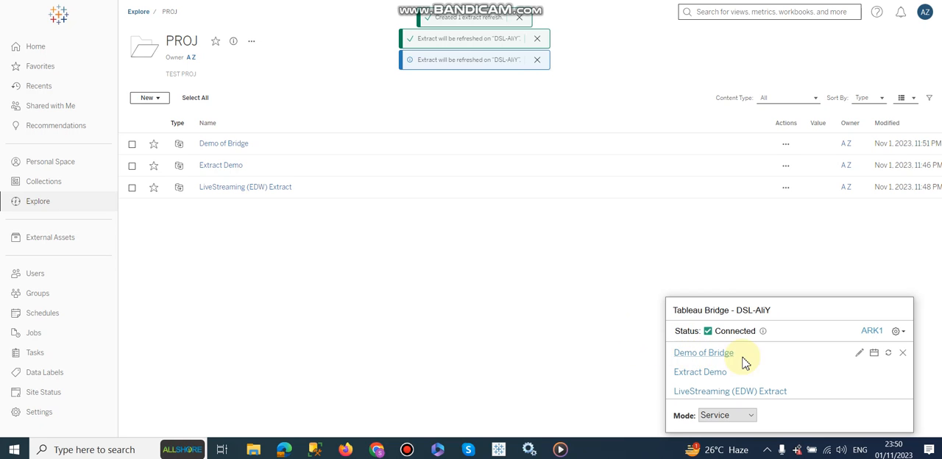
mouse_move(218, 162)
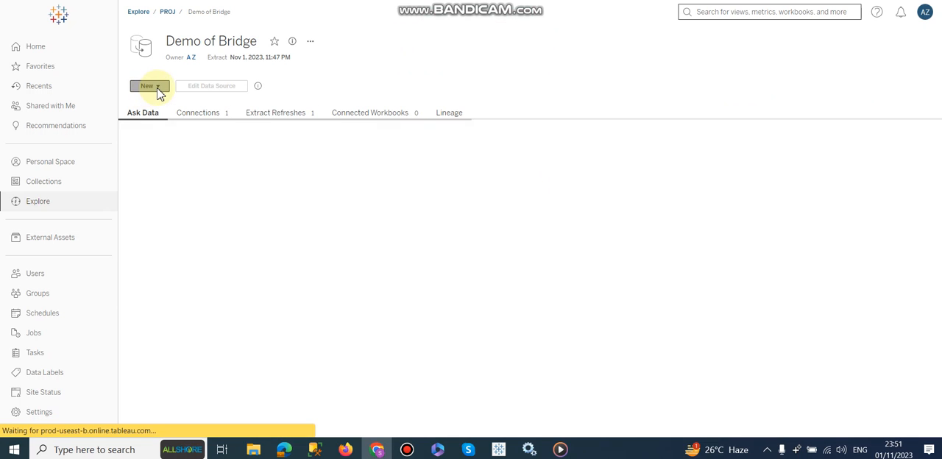
Step: Create a web workbook from Demo of Bridge and convert the ID field to a measure
left_click(148, 85)
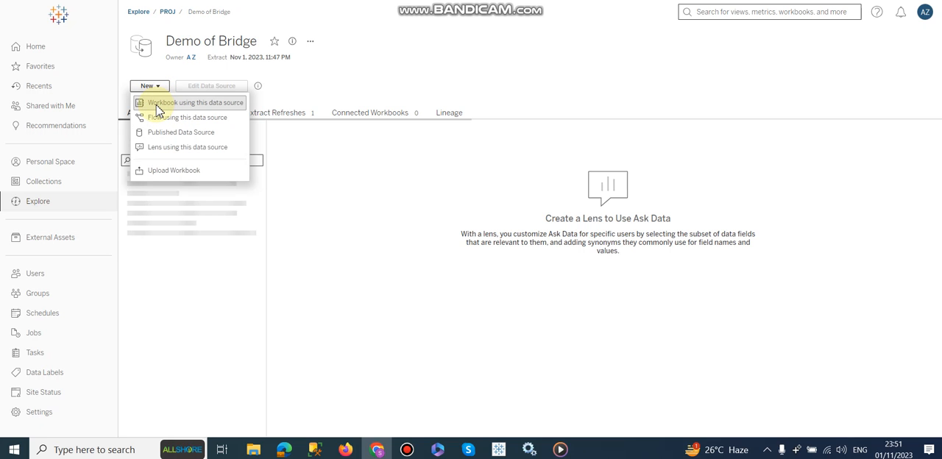
left_click(195, 103)
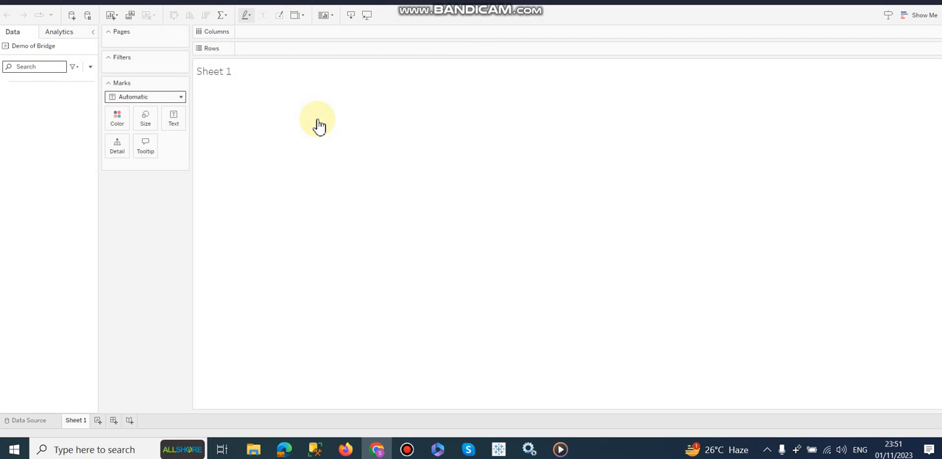
left_click(32, 82)
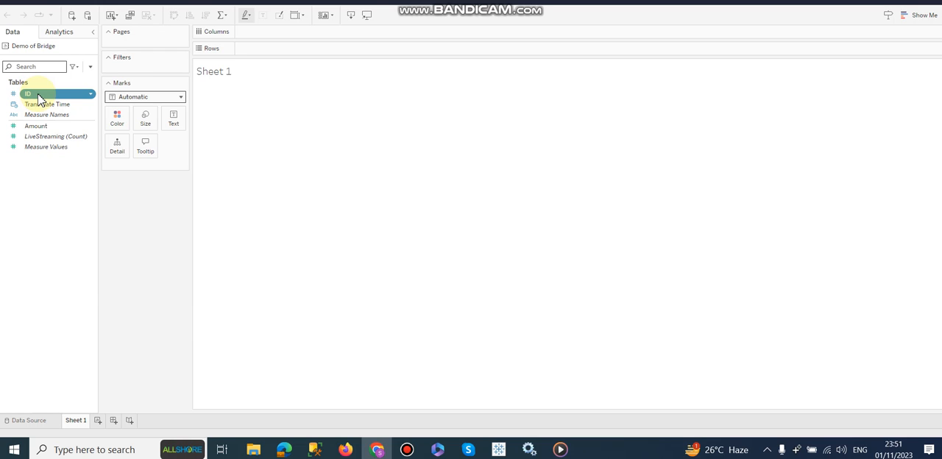
right_click(33, 95)
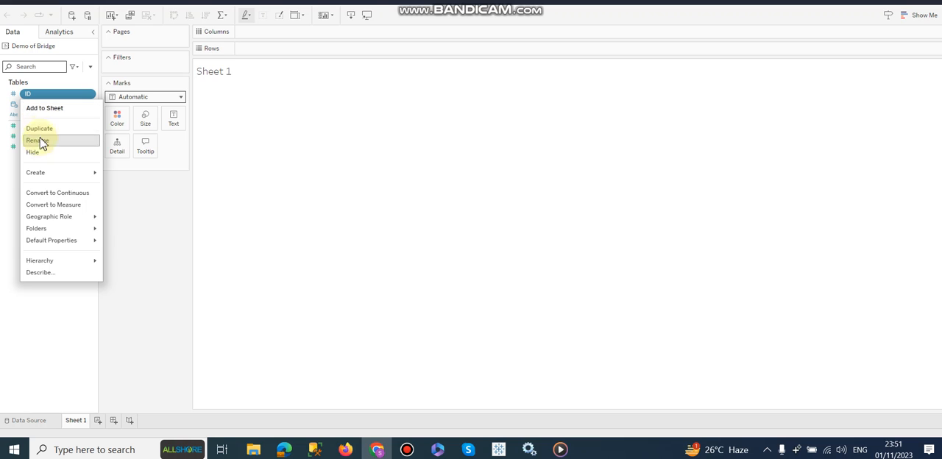
mouse_move(53, 205)
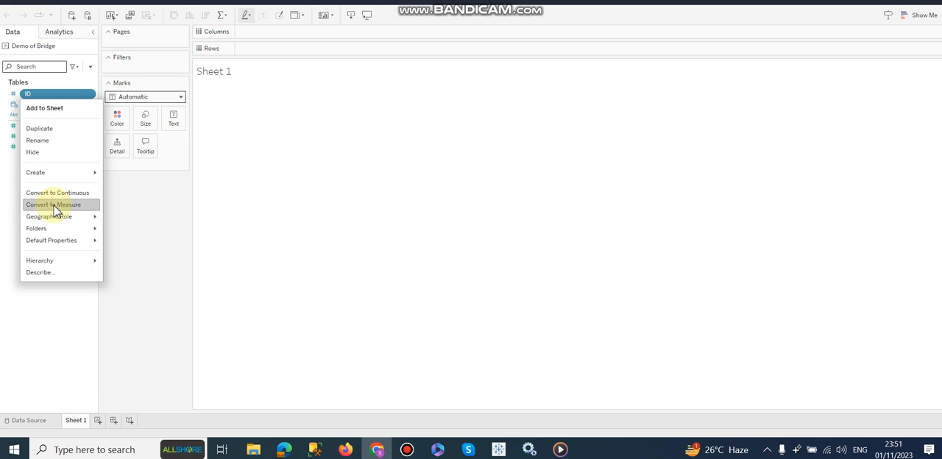
left_click(53, 205)
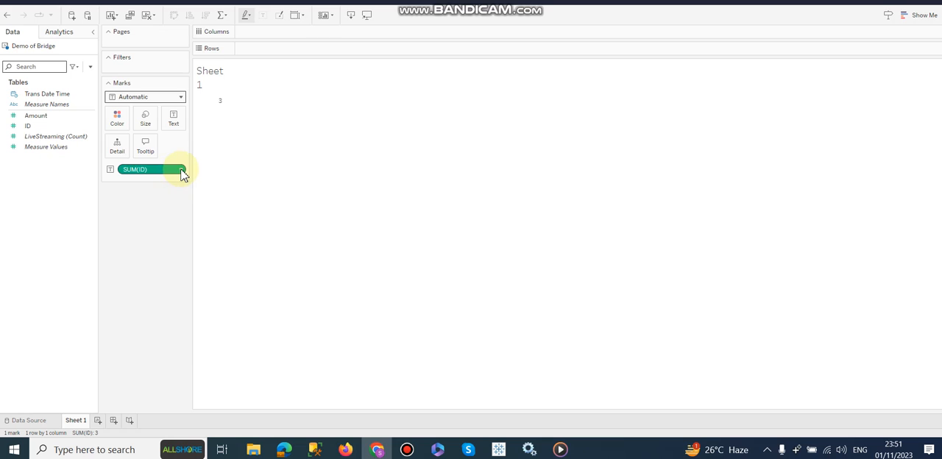
Step: Aggregate ID as Maximum instead of Sum and hide the sheet title
right_click(150, 169)
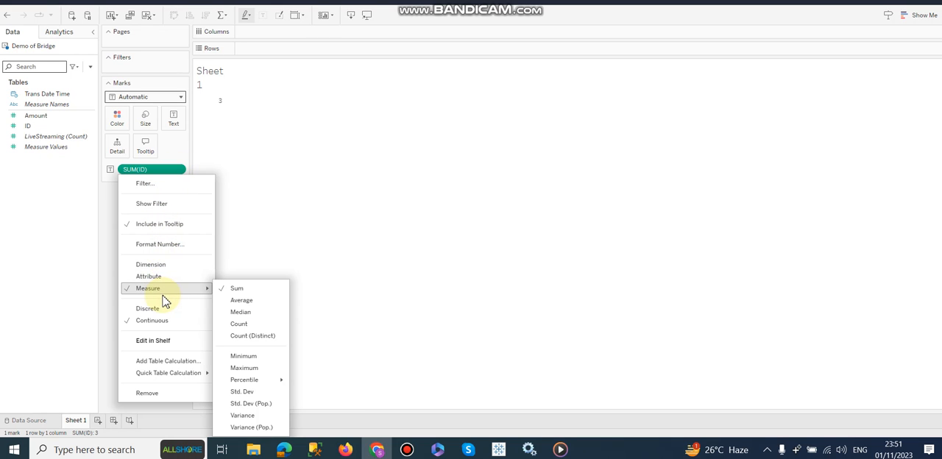
mouse_move(247, 368)
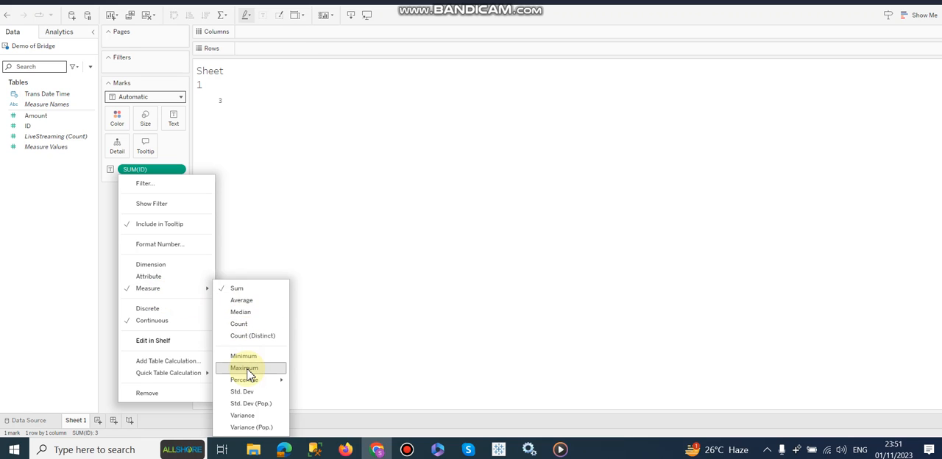
left_click(244, 369)
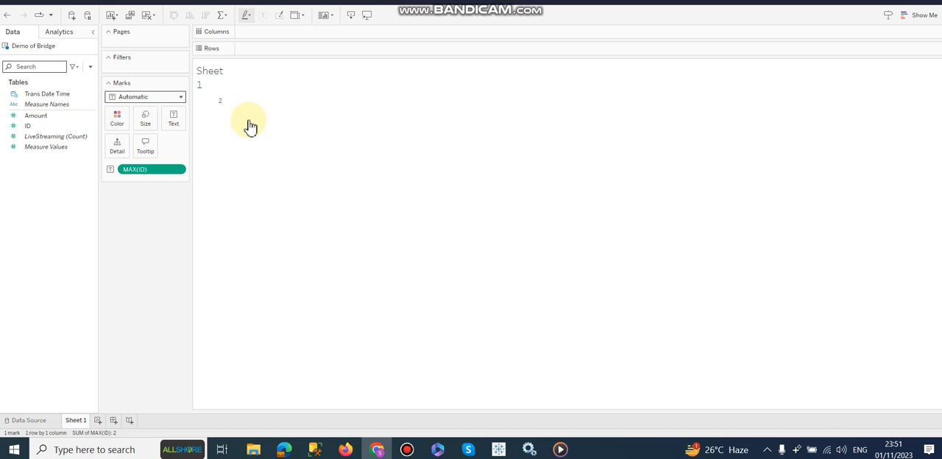
mouse_move(219, 100)
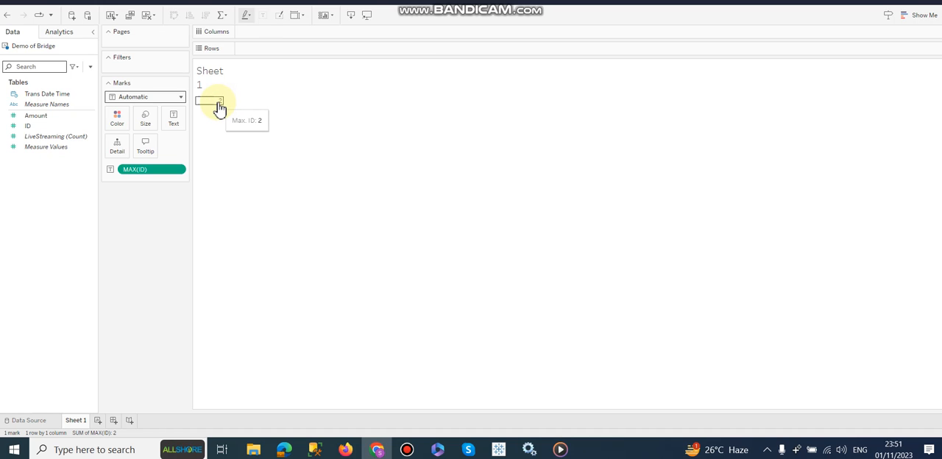
right_click(211, 71)
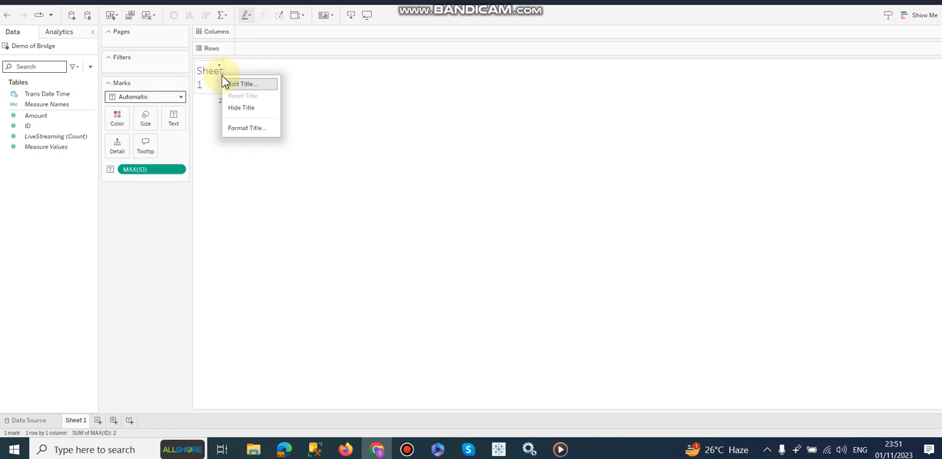
left_click(242, 108)
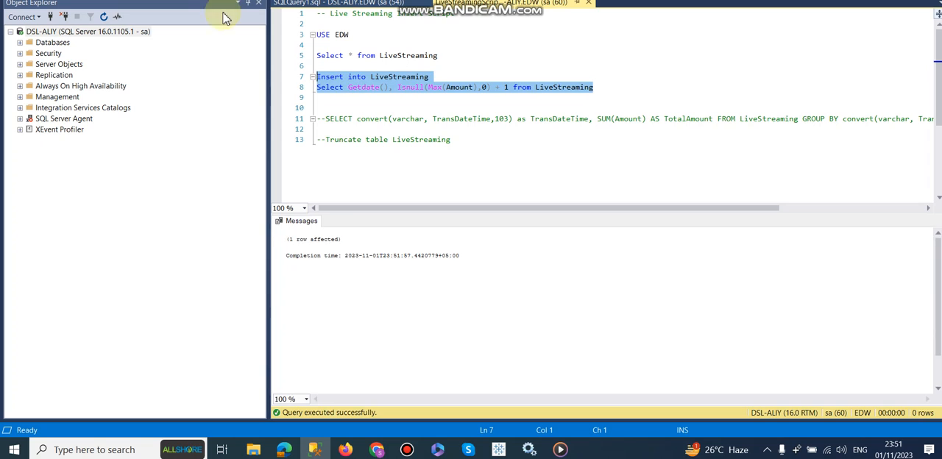
Step: Insert another LiveStreaming row and select the table to confirm four rows
left_click(376, 56)
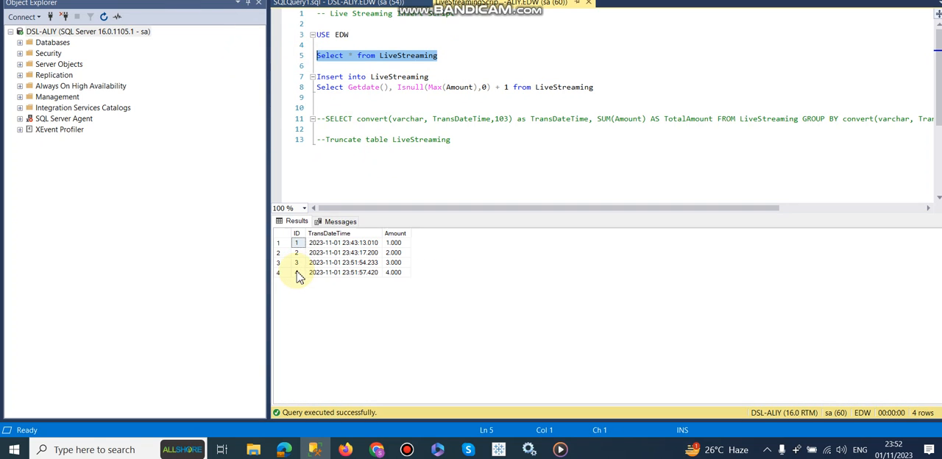
left_click(395, 262)
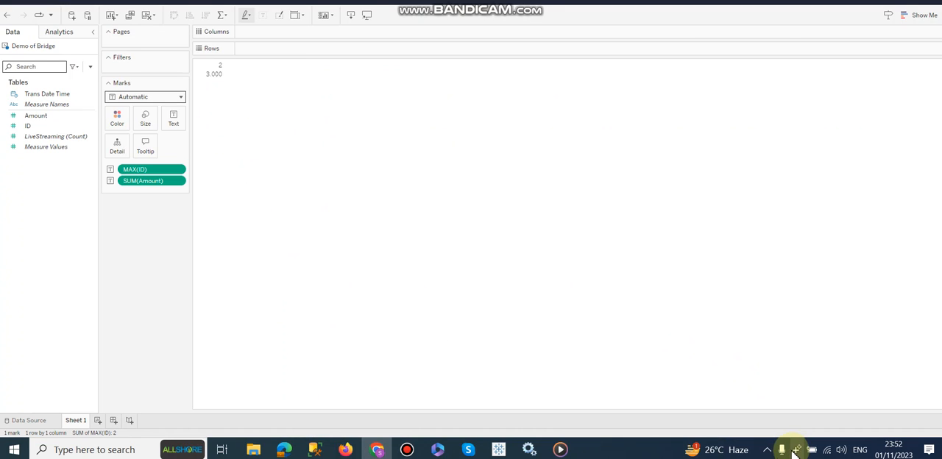
Step: Refresh the Demo of Bridge extract from the Bridge client, then return to the query window
left_click(796, 450)
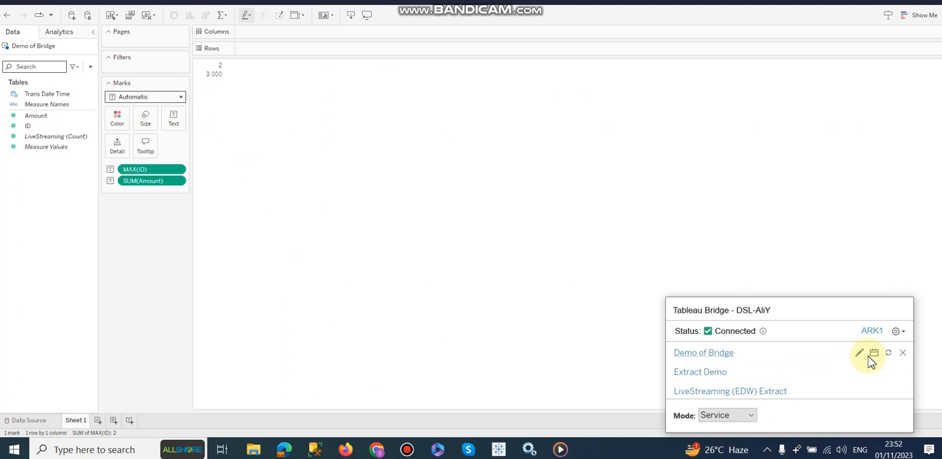
mouse_move(889, 353)
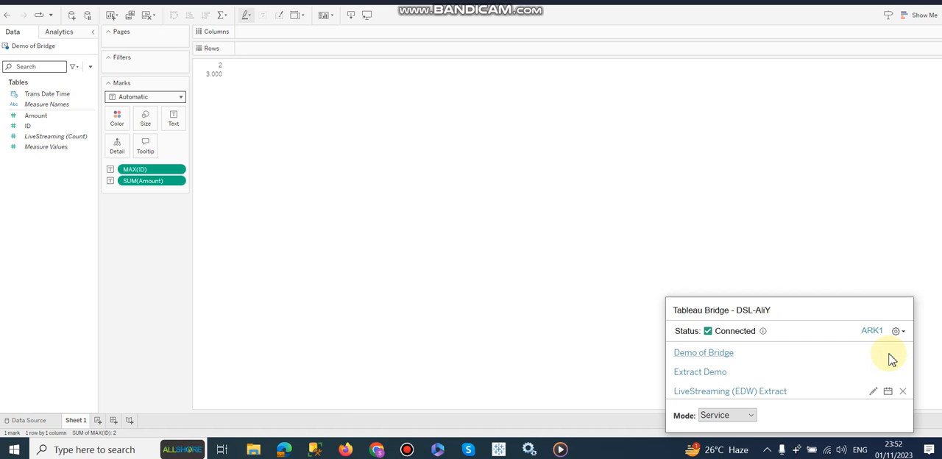
mouse_move(889, 354)
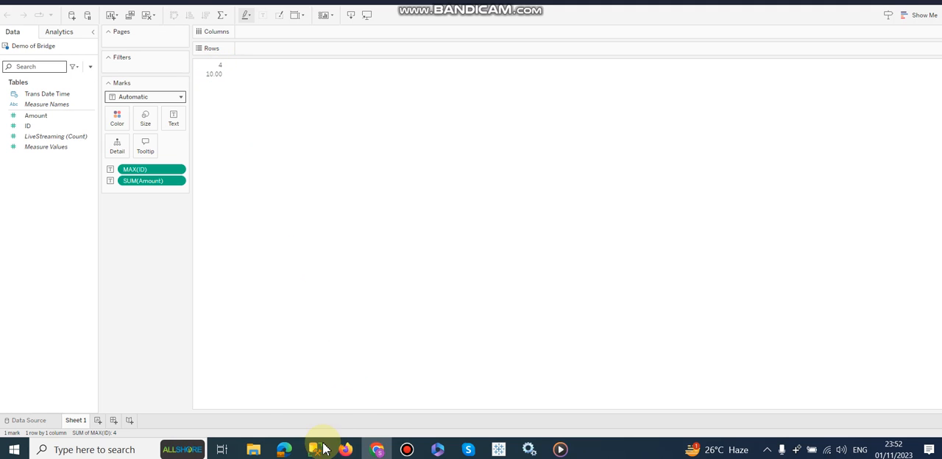
left_click(316, 450)
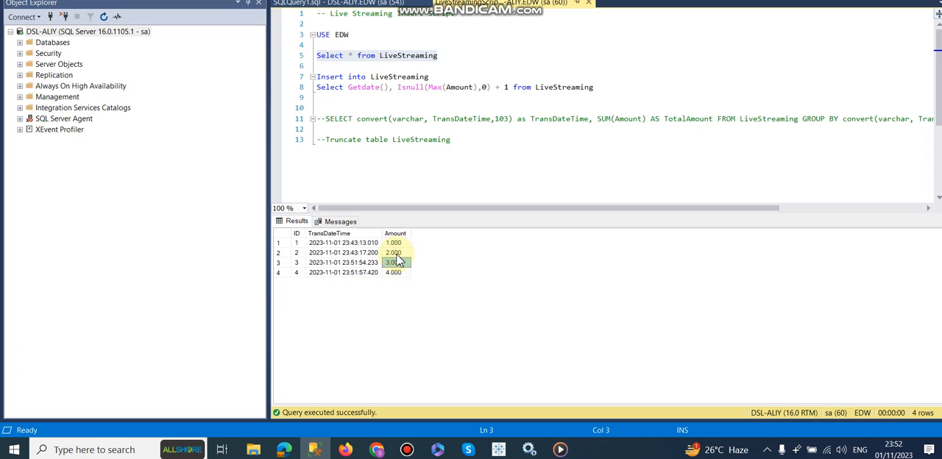
Step: Compare the four LiveStreaming amounts with the web sheet showing MAX(ID) 4 and SUM(Amount) 10.00
left_click(393, 243)
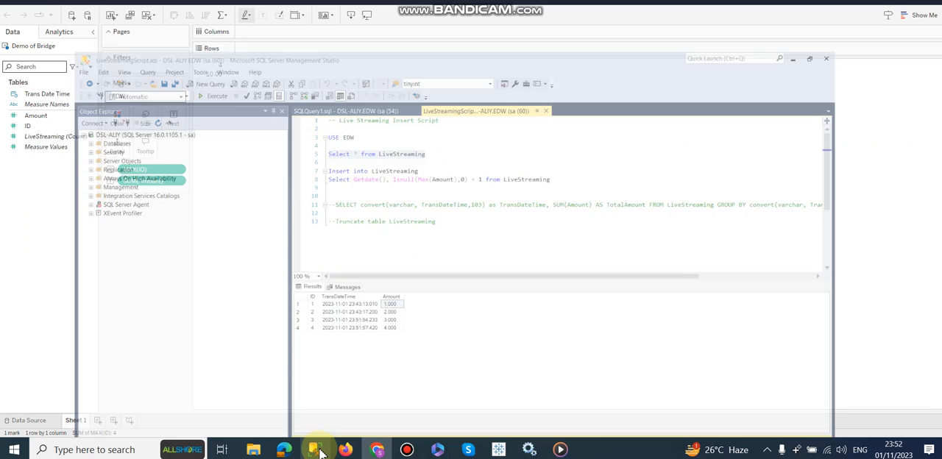
left_click(316, 449)
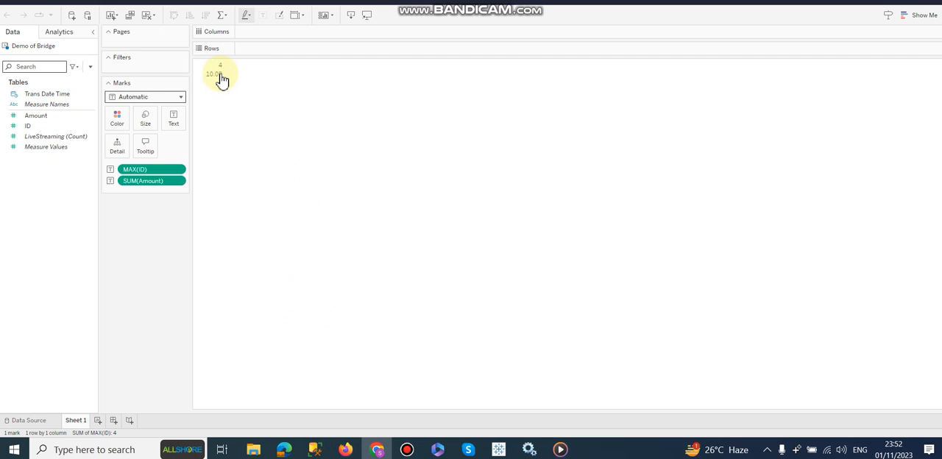
mouse_move(250, 106)
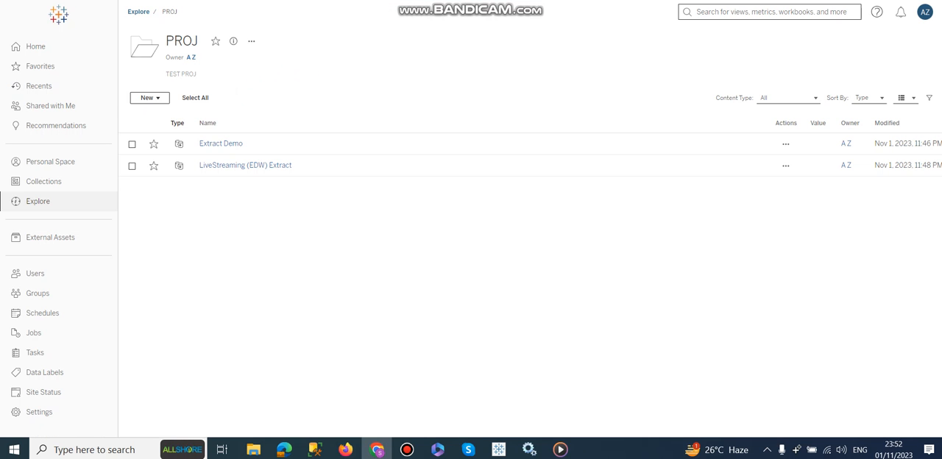
Step: Show the site's Bridge settings with DSL-AIIY connected in the Default Pool
left_click(38, 412)
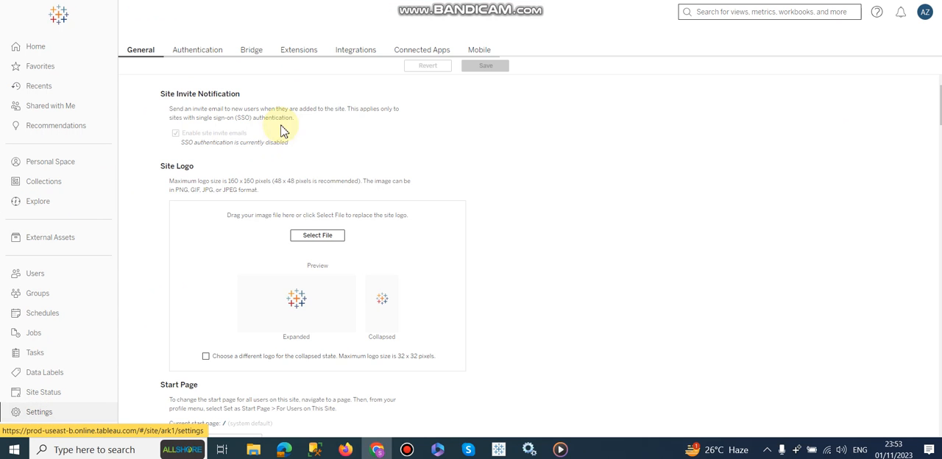
left_click(250, 50)
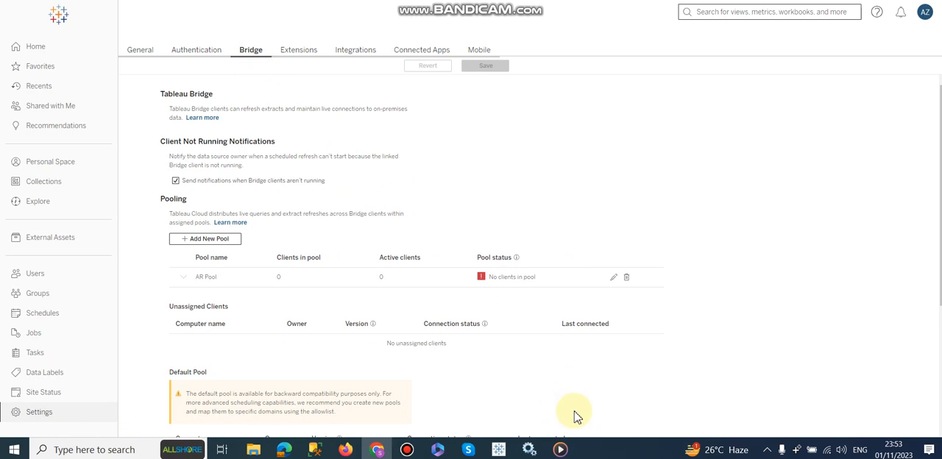
scroll("down", 3)
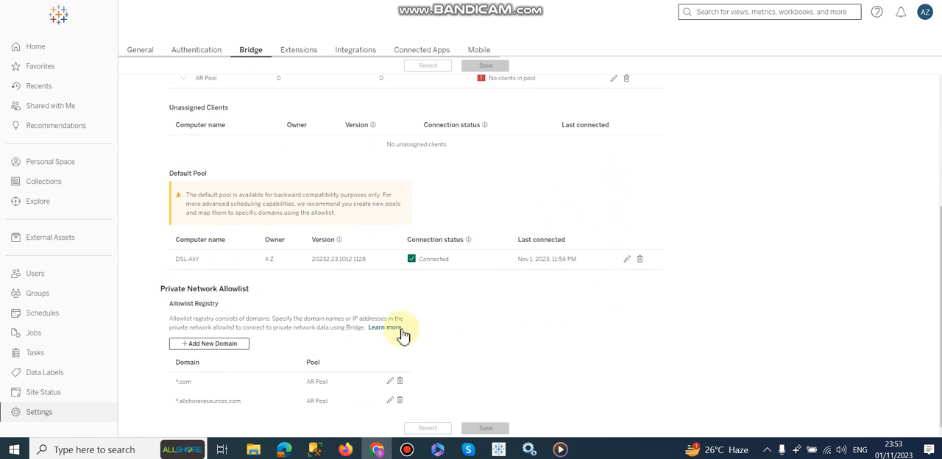
mouse_move(700, 421)
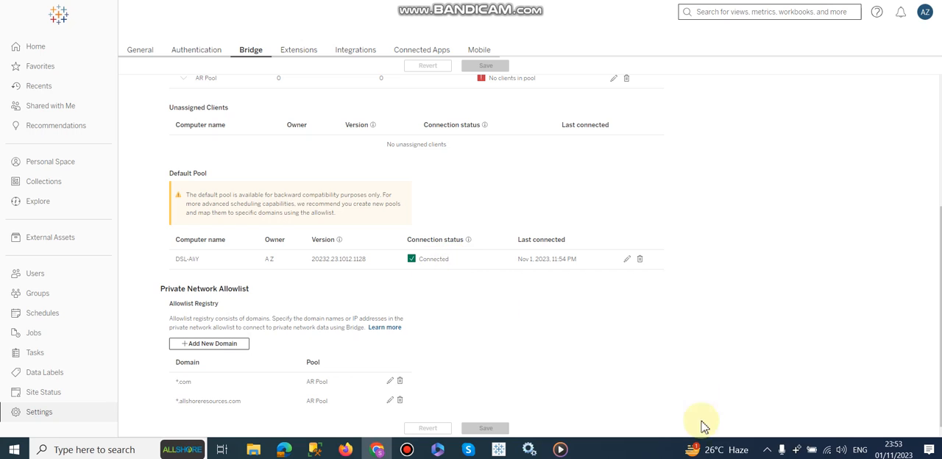